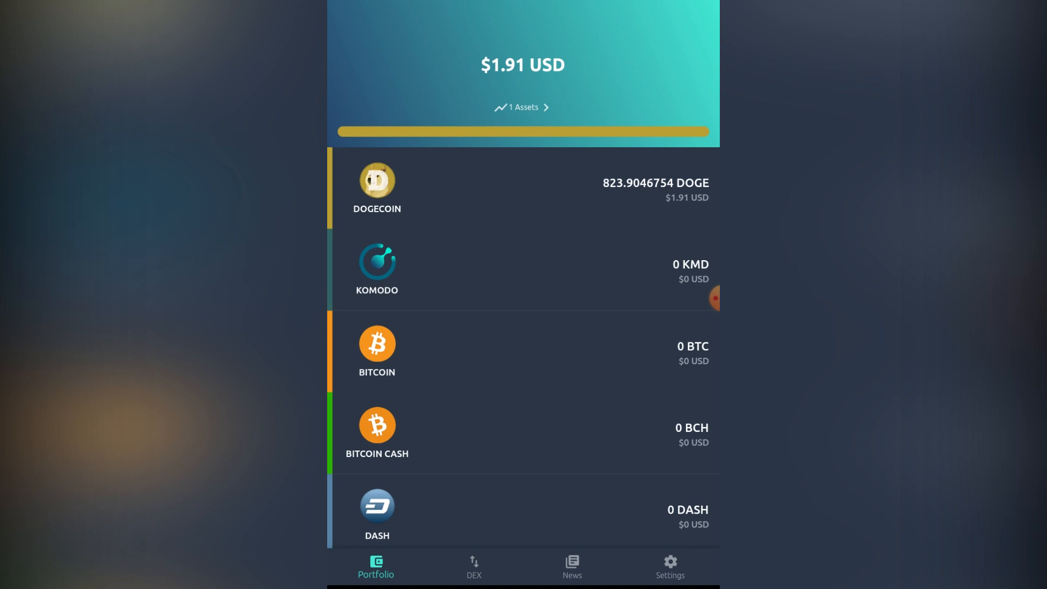
View the Komodo wallet details and its KMD receiving address, then return to the portfolio
{"action": "scroll", "scroll_direction": "up", "scroll_amount": 3}
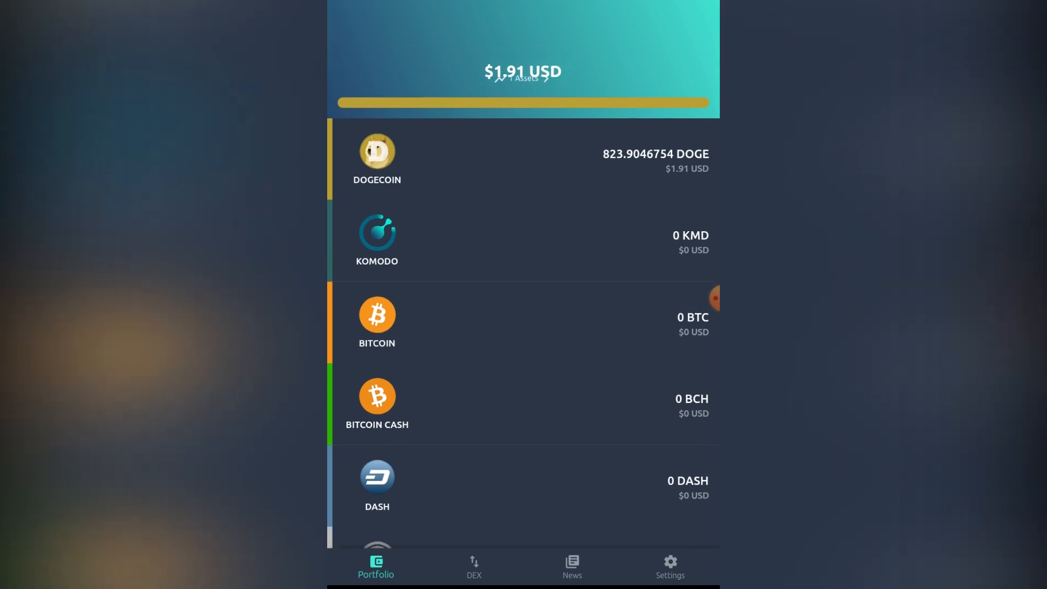
{"action": "left_click", "coordinate": [376, 240]}
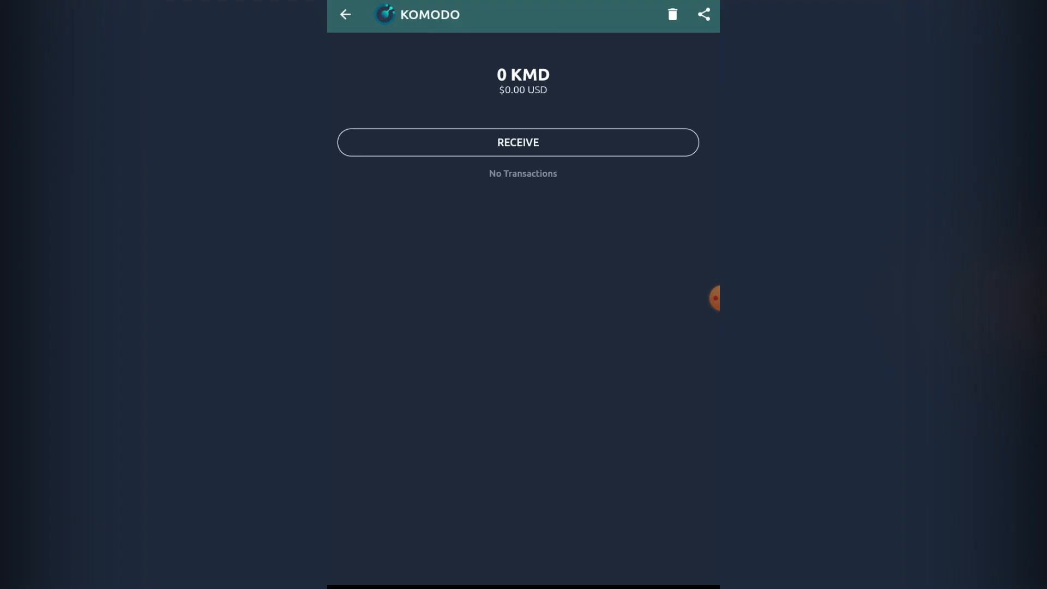
{"action": "left_click", "coordinate": [517, 142]}
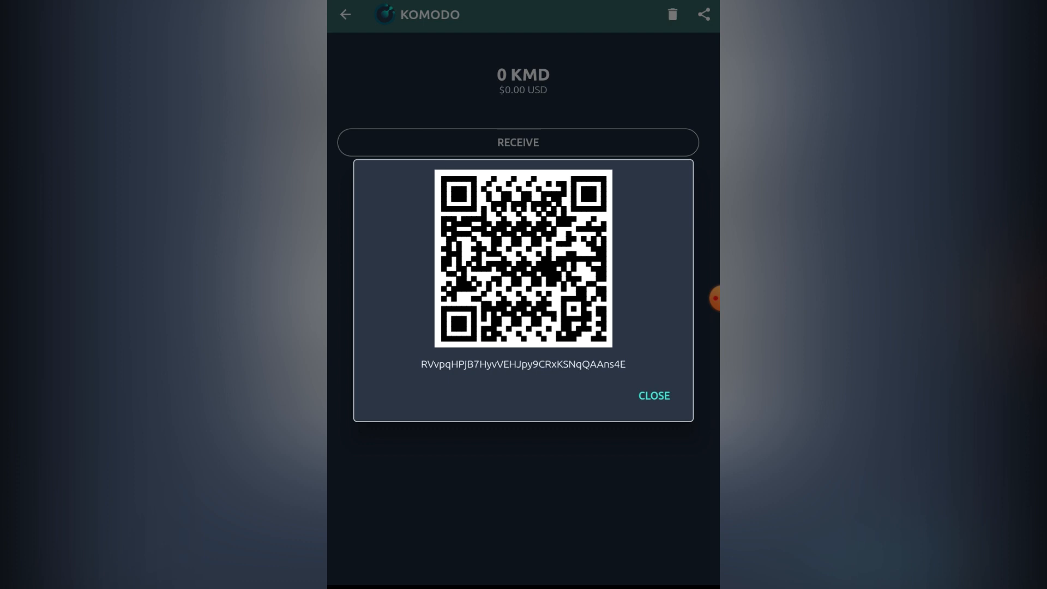
{"action": "left_click", "coordinate": [653, 395]}
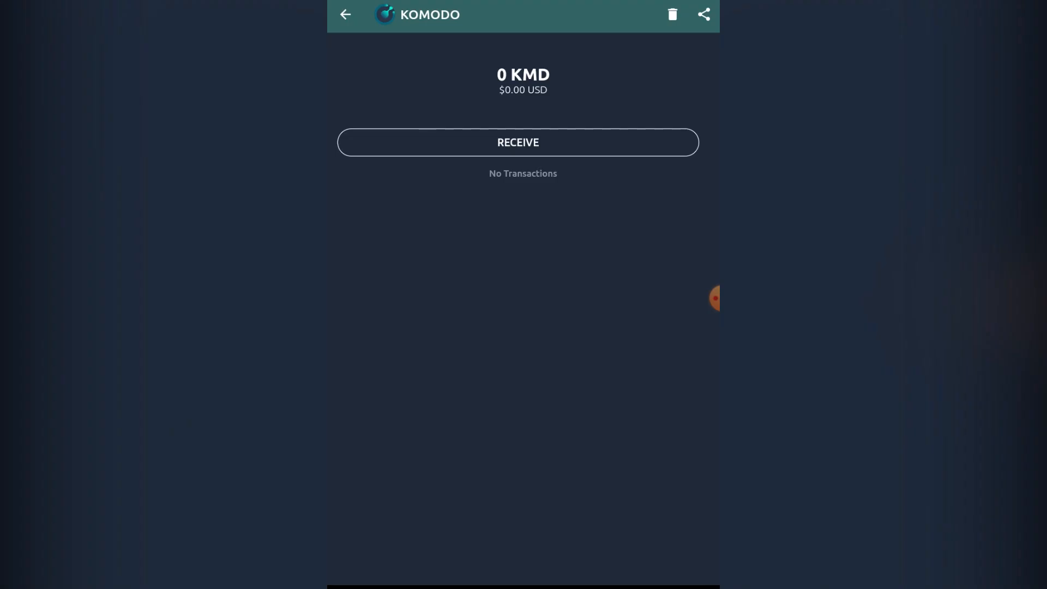
{"action": "left_click", "coordinate": [346, 14]}
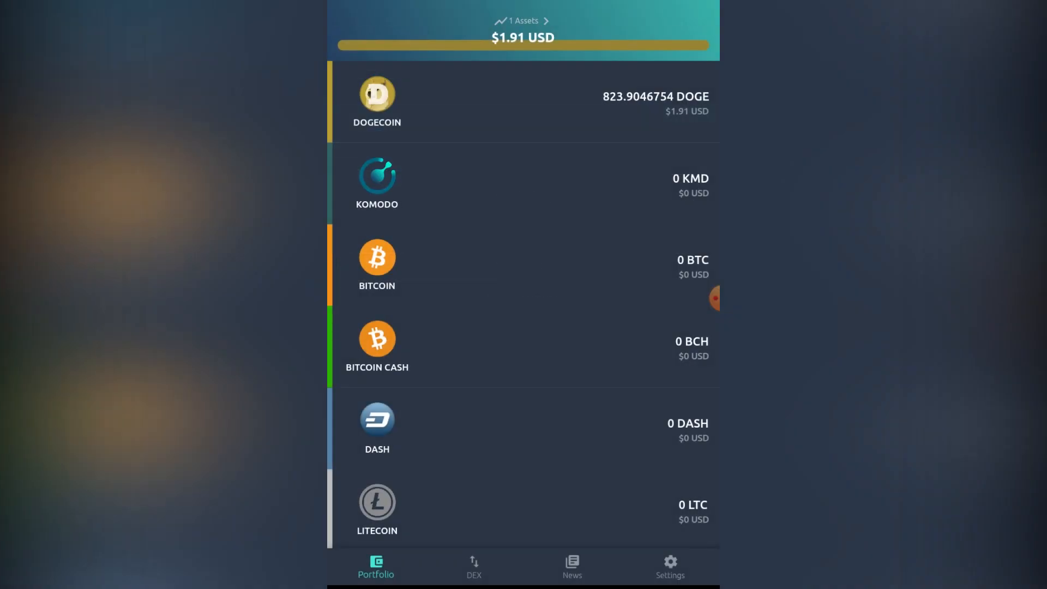
Look through the portfolio coin list and the add-coin list without adding anything
{"action": "scroll", "scroll_direction": "down", "scroll_amount": 3}
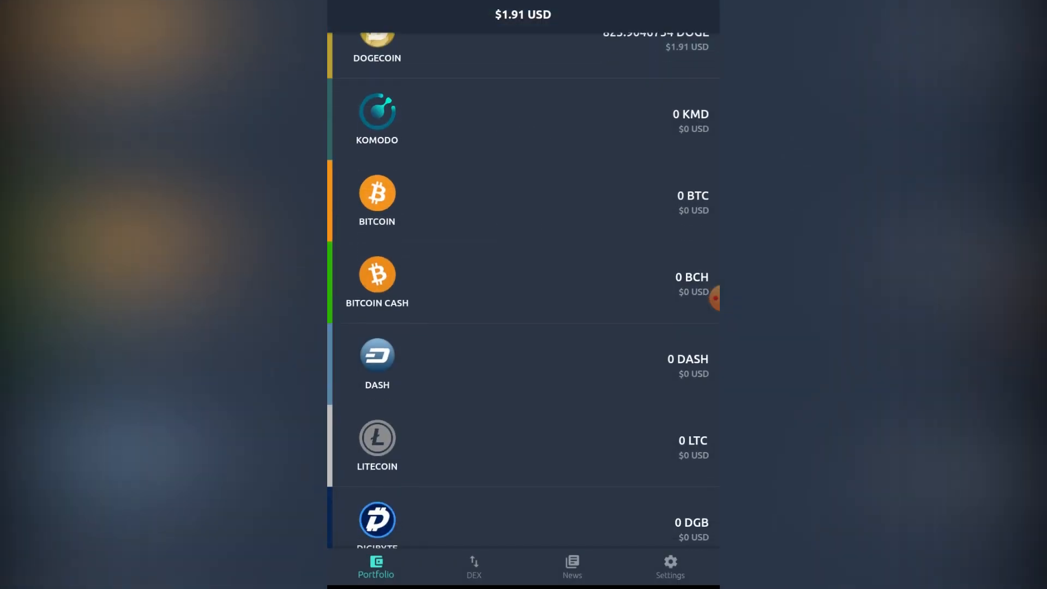
{"action": "scroll", "scroll_direction": "down", "scroll_amount": 3}
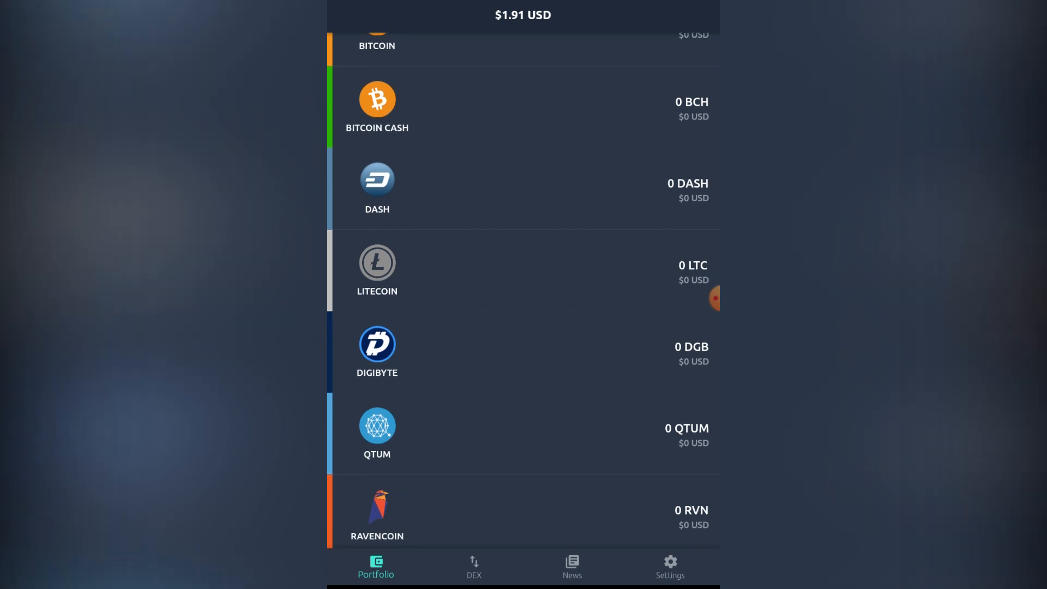
{"action": "scroll", "scroll_direction": "down", "scroll_amount": 3}
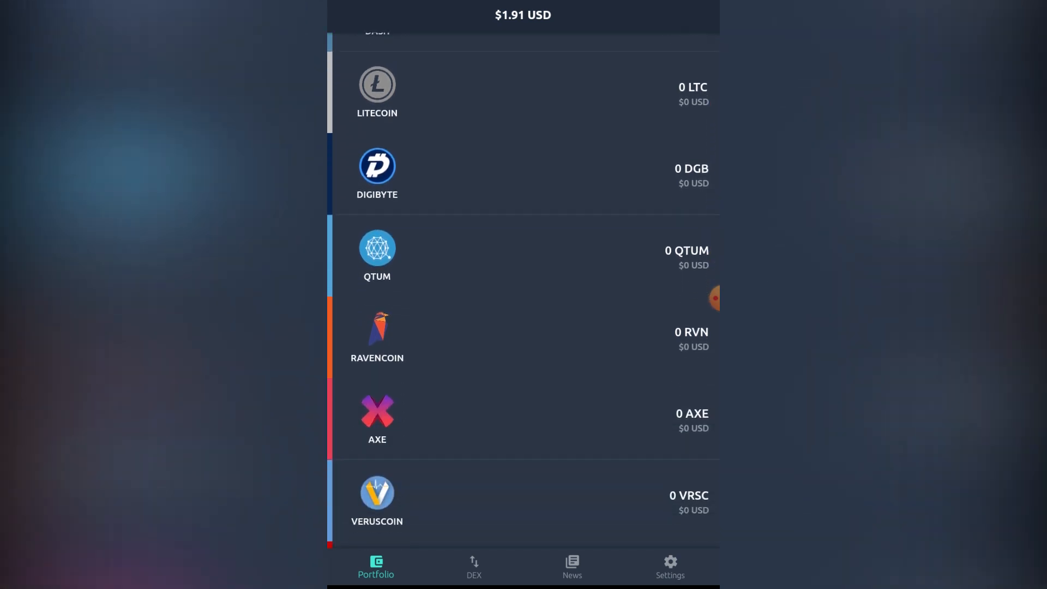
{"action": "scroll", "scroll_direction": "down", "scroll_amount": 3}
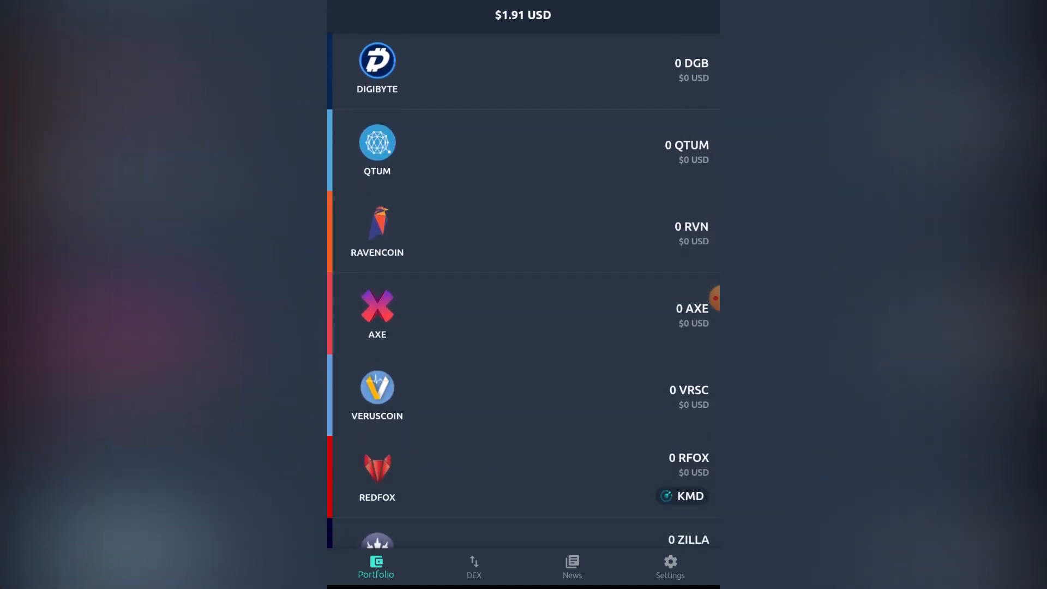
{"action": "scroll", "scroll_direction": "down", "scroll_amount": 3}
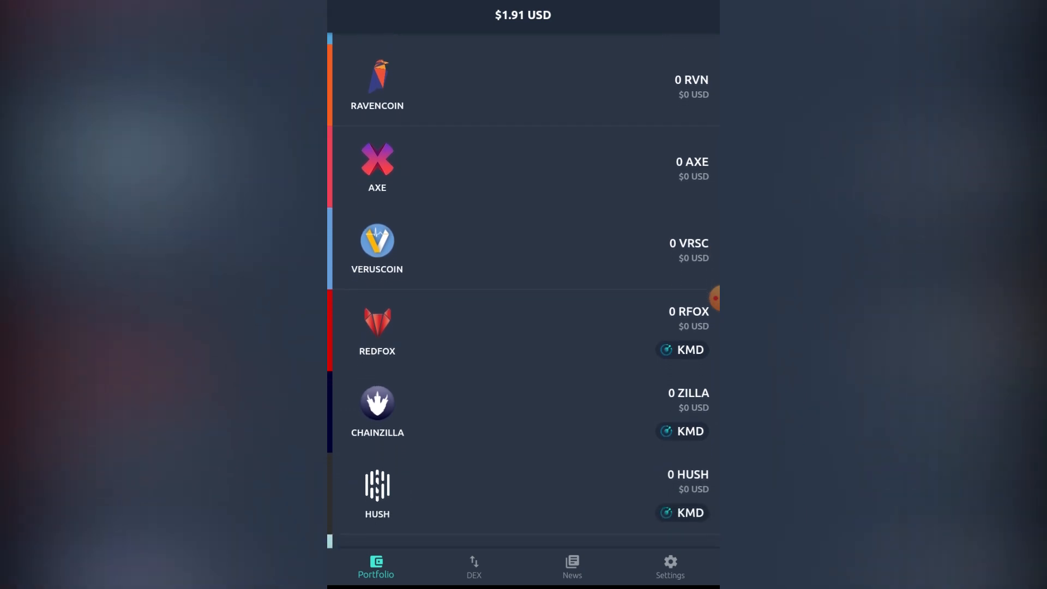
{"action": "scroll", "scroll_direction": "down", "scroll_amount": 3}
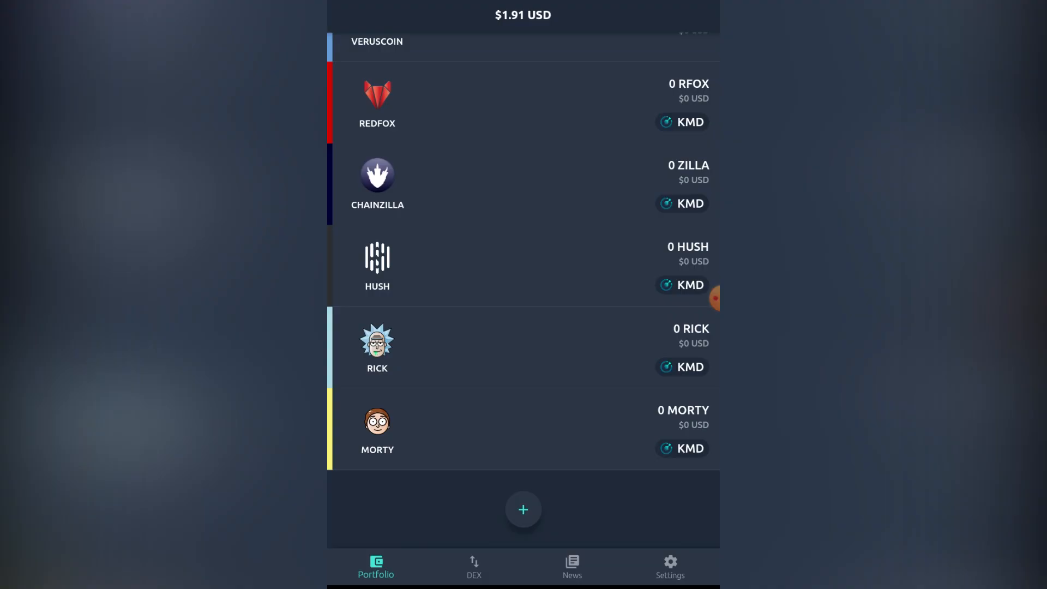
{"action": "left_click", "coordinate": [522, 509]}
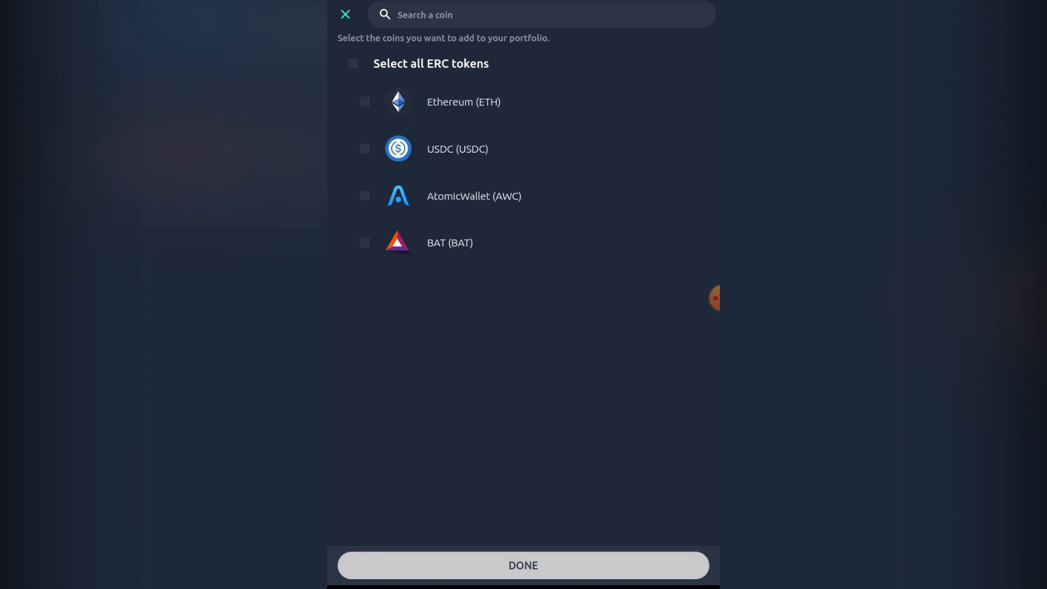
{"action": "left_click", "coordinate": [522, 565]}
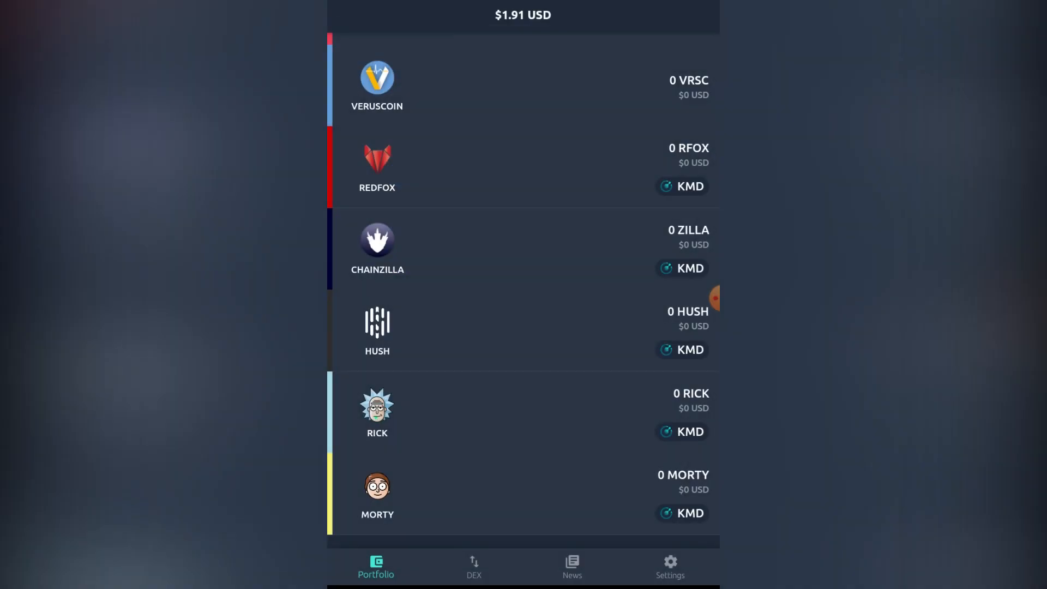
Check the news feed's empty Saved articles, then go to the wallet settings
{"action": "left_click", "coordinate": [571, 566]}
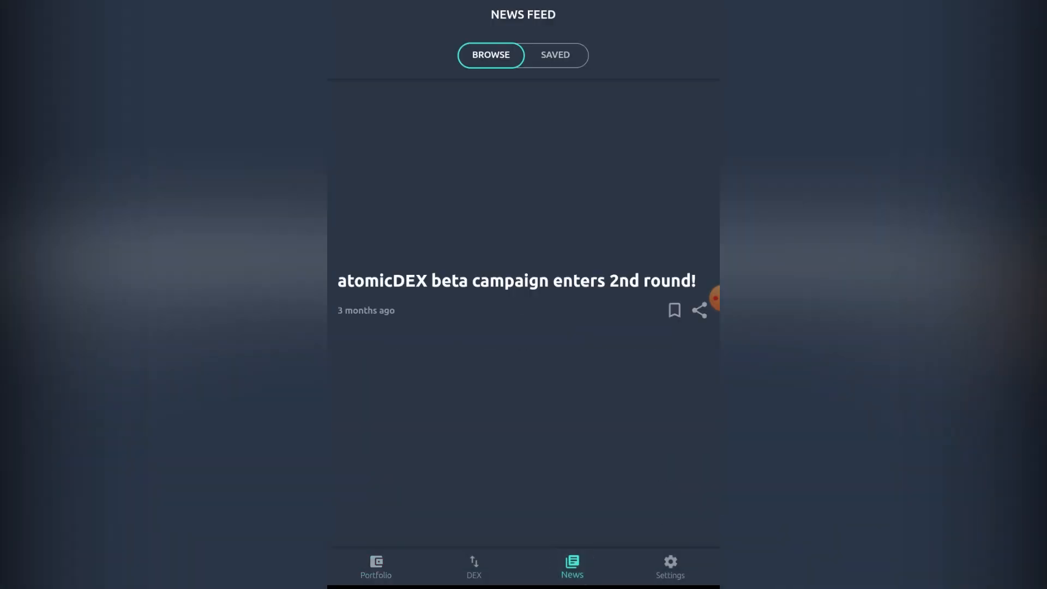
{"action": "left_click", "coordinate": [554, 55]}
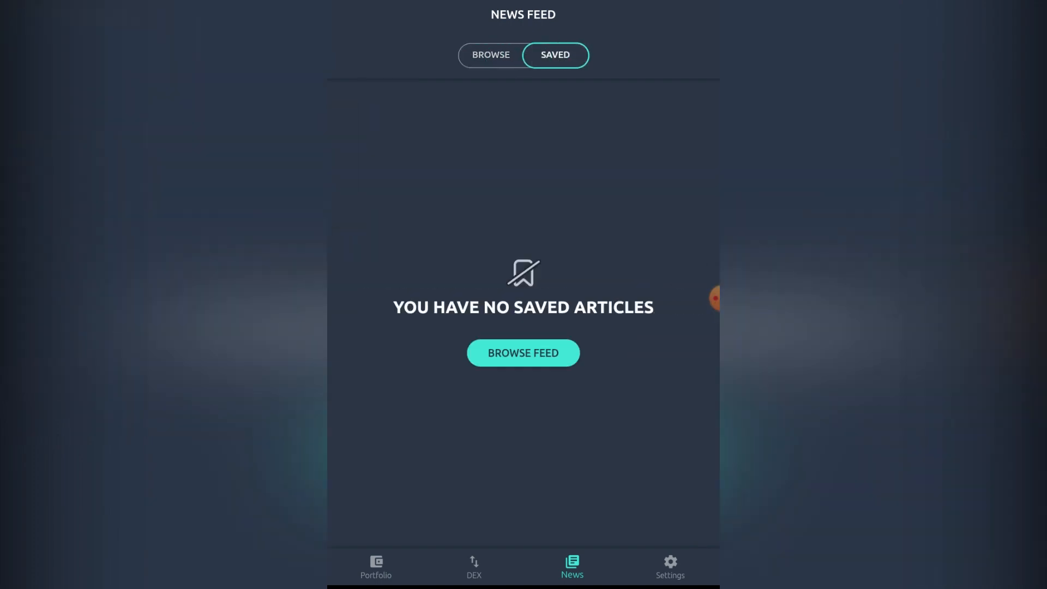
{"action": "left_click", "coordinate": [490, 55]}
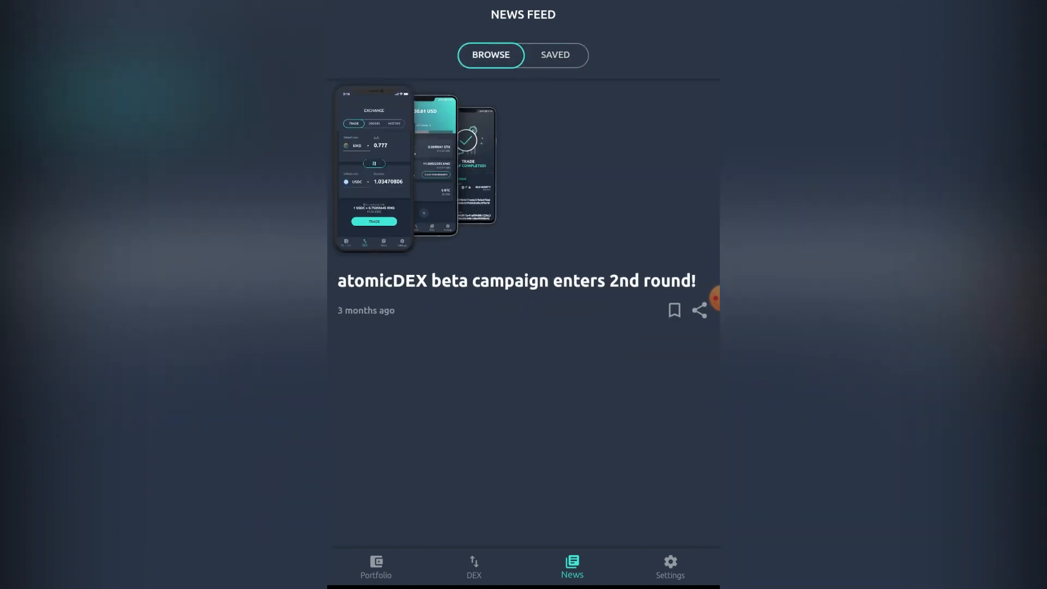
{"action": "left_click", "coordinate": [670, 567]}
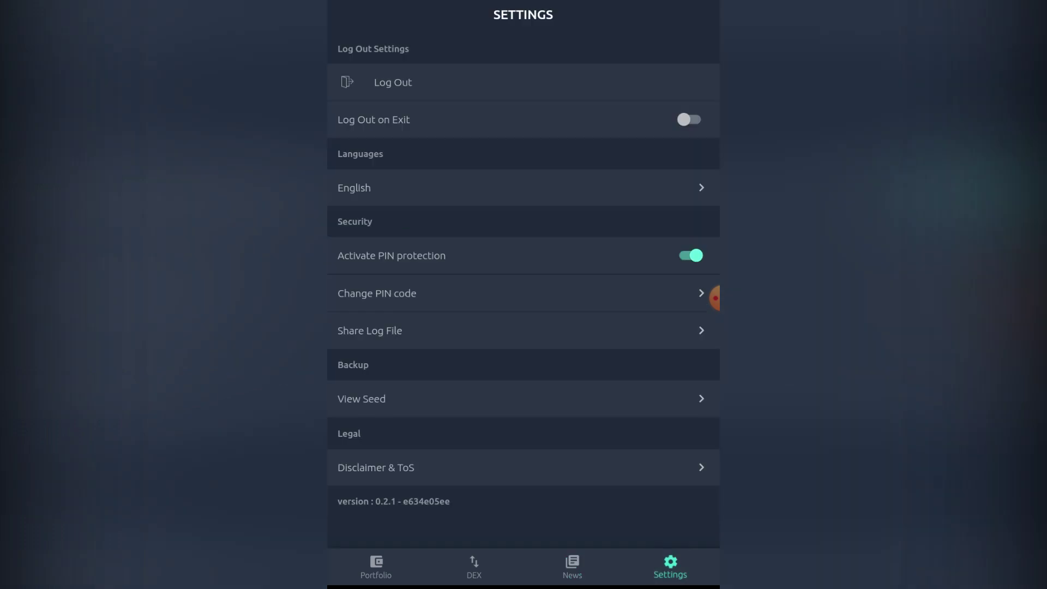
Try viewing the PIN-protected seed and cancel the log file sharing warning
{"action": "left_click", "coordinate": [376, 294]}
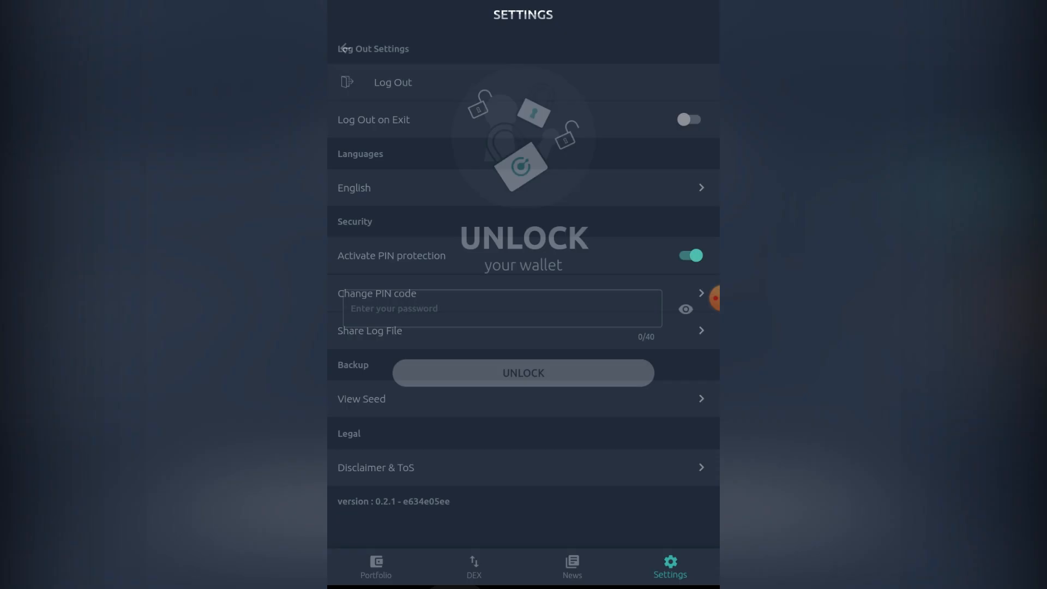
{"action": "left_click", "coordinate": [370, 331]}
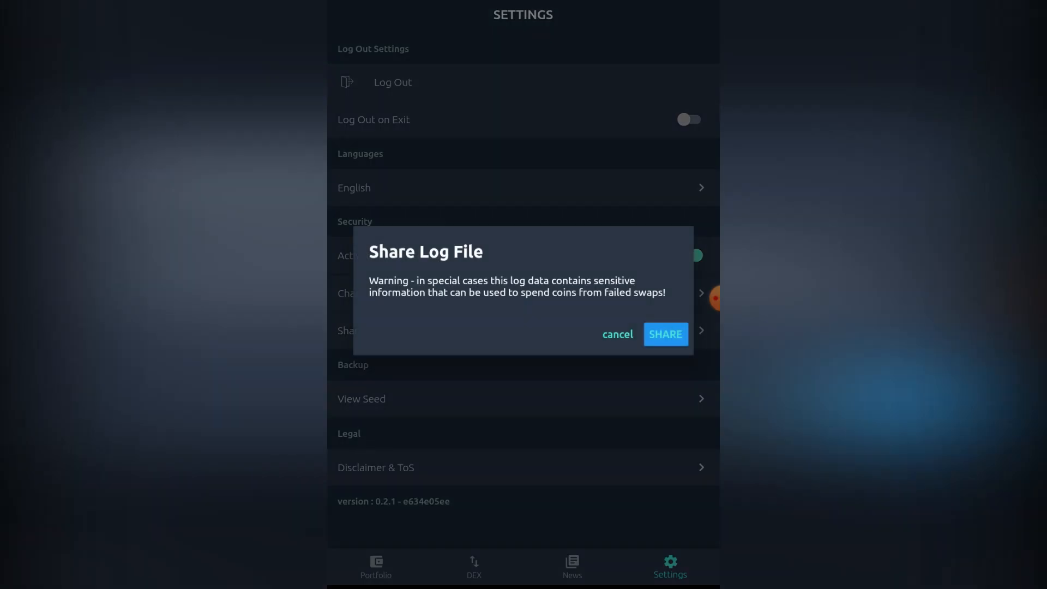
{"action": "left_click", "coordinate": [616, 334]}
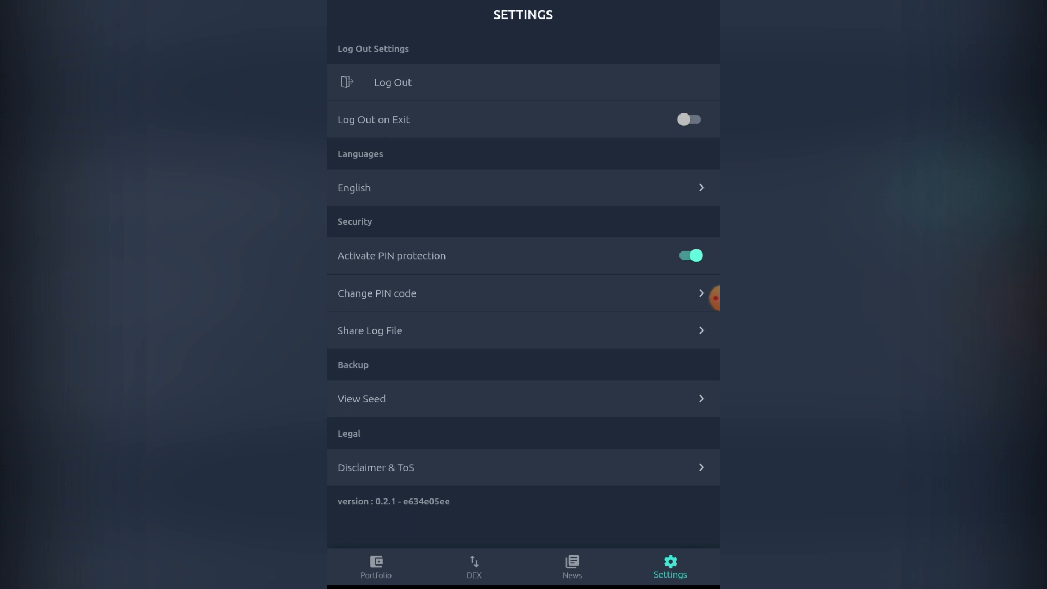
Read and close the Disclaimer & ToS, then go to the DEX exchange screen
{"action": "left_click", "coordinate": [375, 468]}
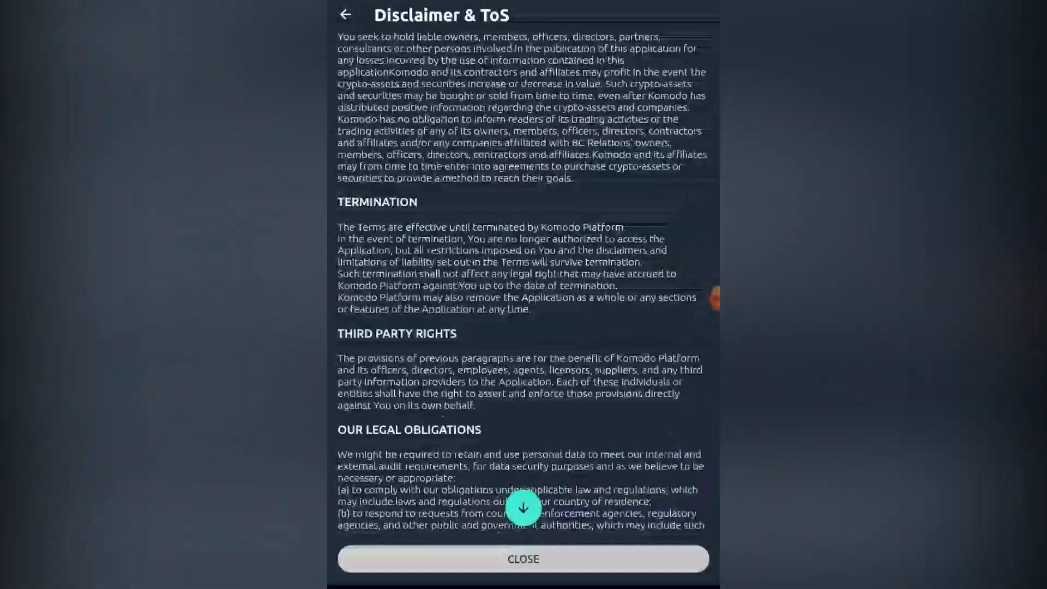
{"action": "left_click", "coordinate": [522, 558]}
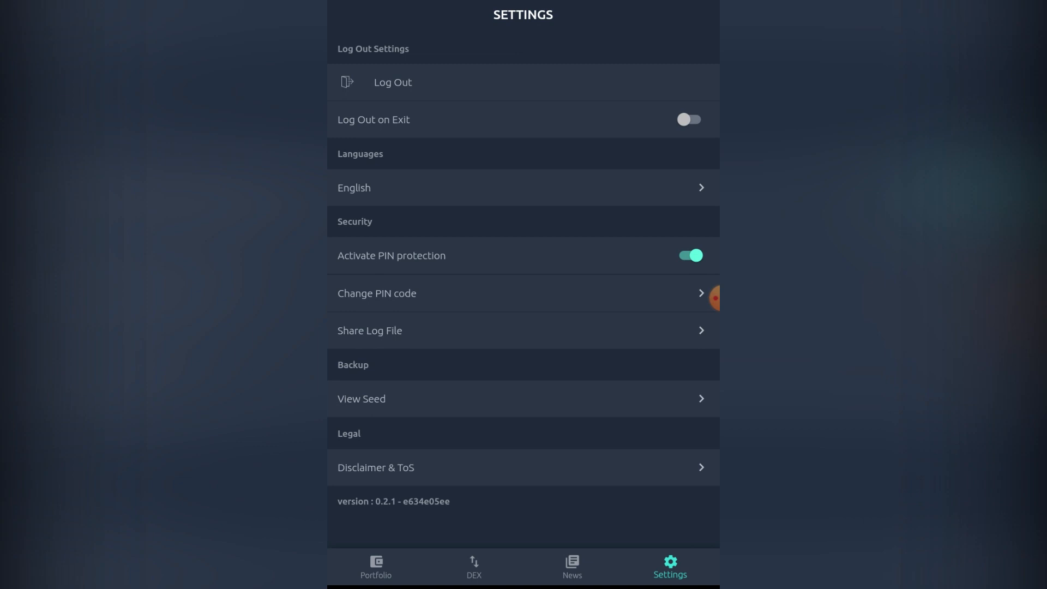
{"action": "left_click", "coordinate": [474, 566]}
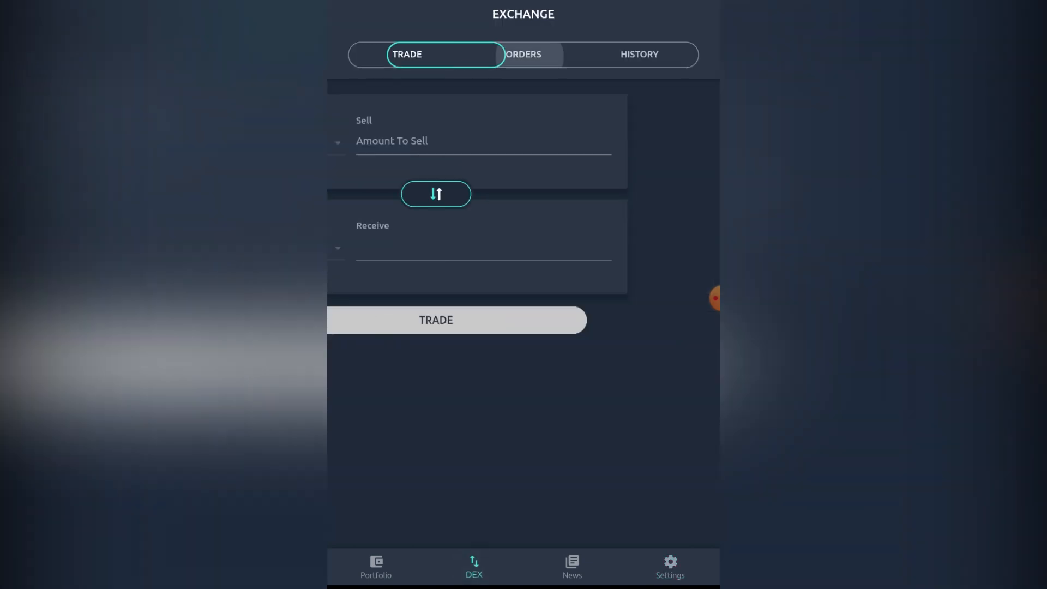
Check the empty swap history, then enter 200 DOGE as the amount to sell
{"action": "left_click", "coordinate": [637, 55]}
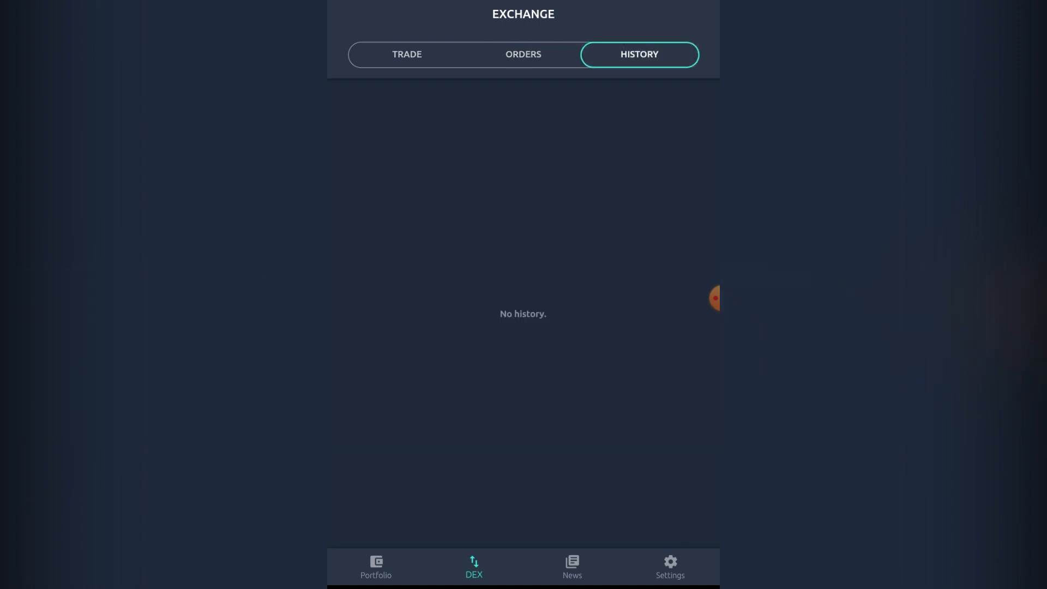
{"action": "left_click", "coordinate": [406, 55]}
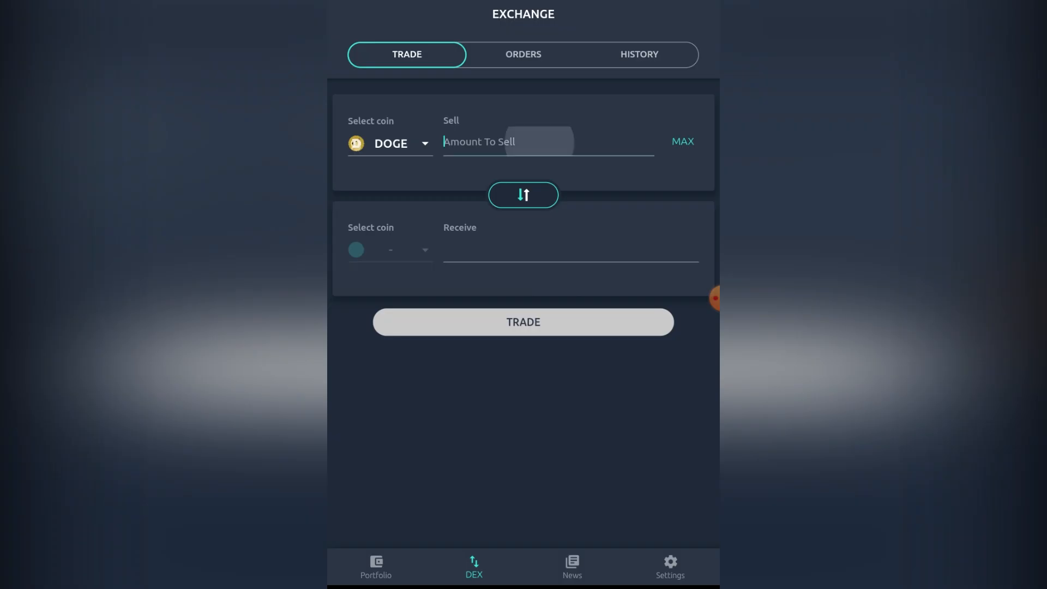
{"action": "type", "text": "5"}
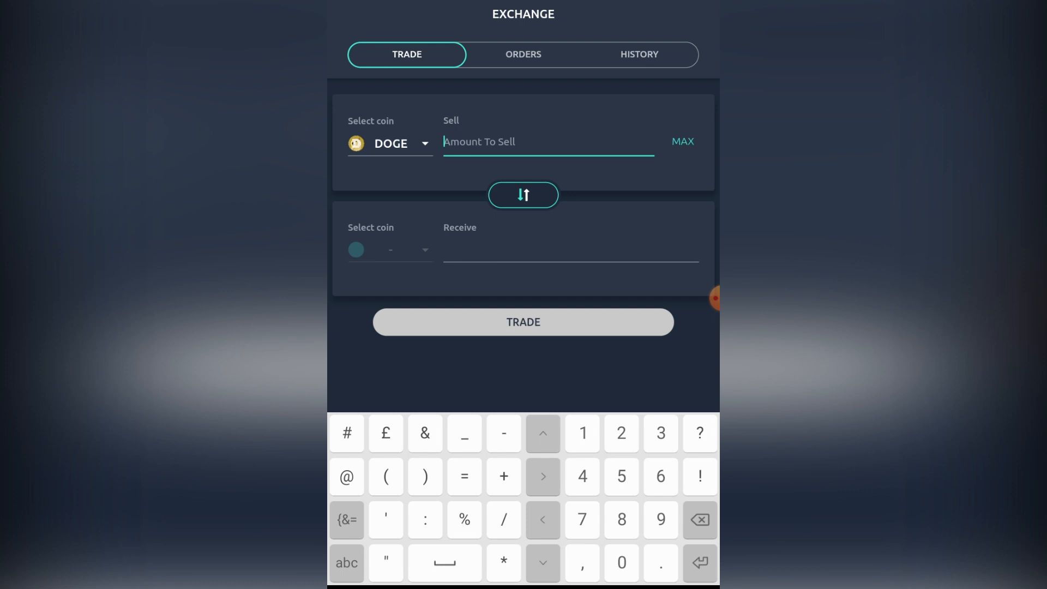
Choose the KMD order to receive 0.73801812 KMD and bring up the swap details
{"action": "left_click", "coordinate": [548, 142]}
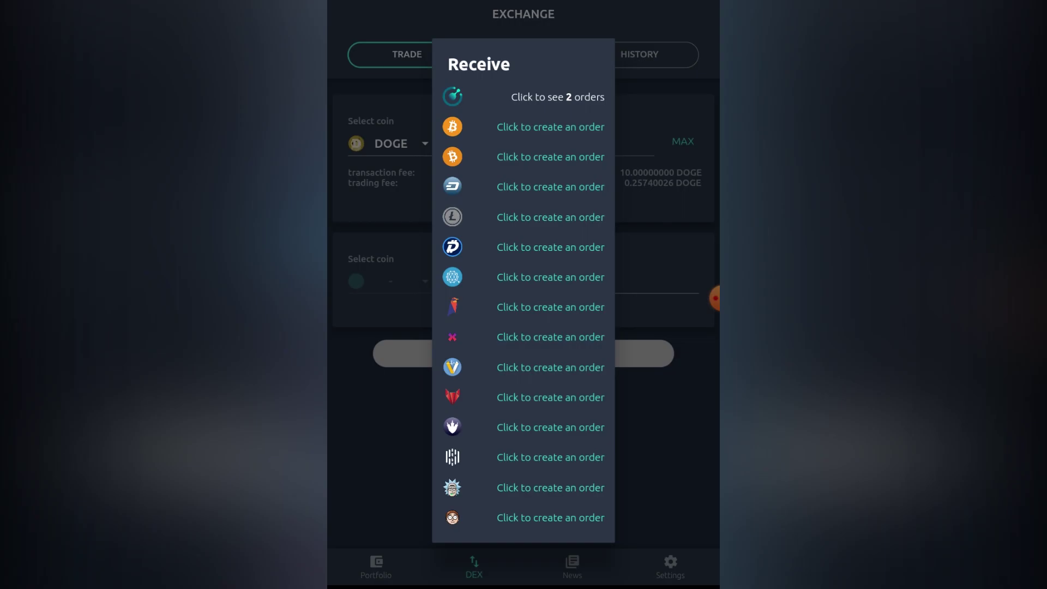
{"action": "left_click", "coordinate": [557, 97]}
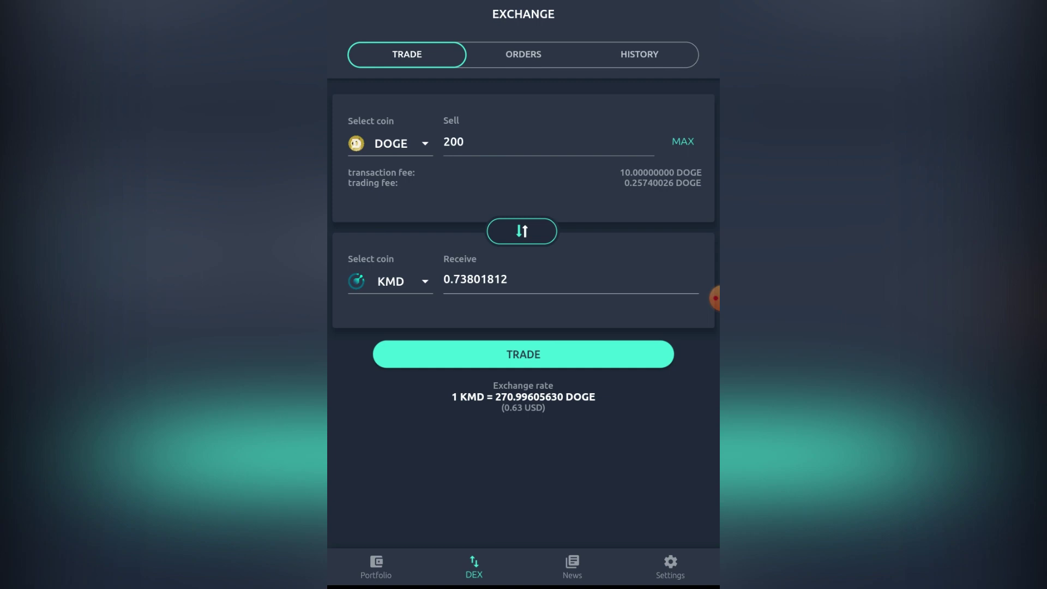
{"action": "left_click", "coordinate": [522, 354]}
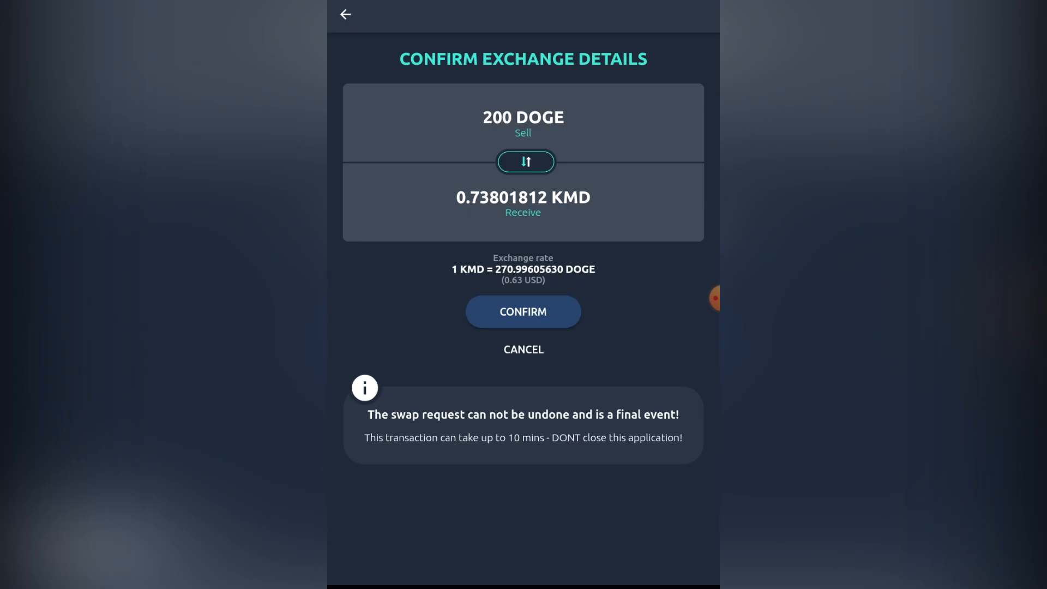
Confirm the 200 DOGE for 0.738 KMD swap, see it reach step 1/3, and return to the trade form
{"action": "left_click", "coordinate": [522, 311]}
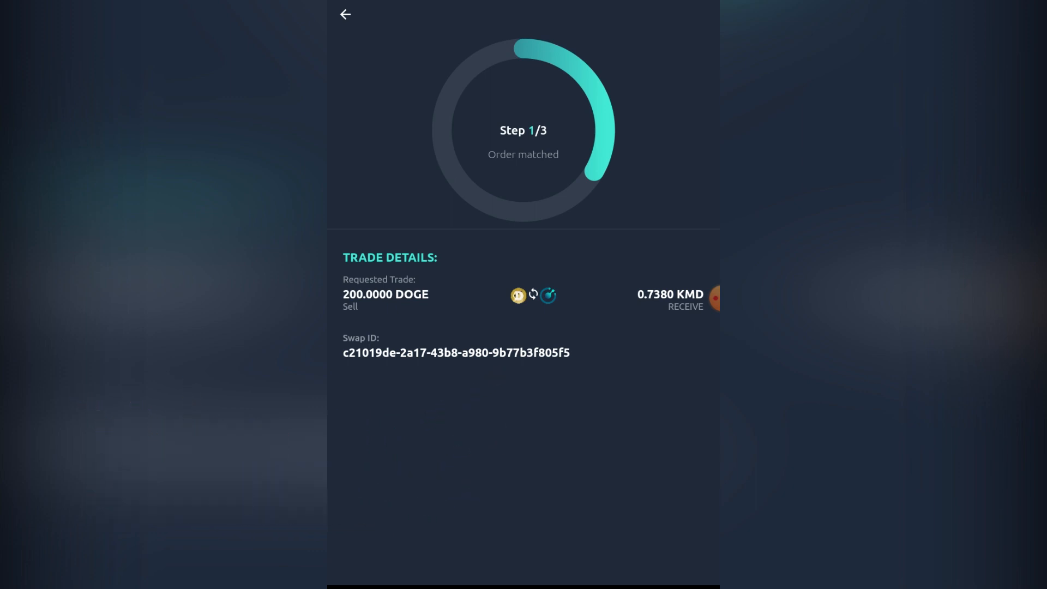
{"action": "left_click", "coordinate": [456, 352]}
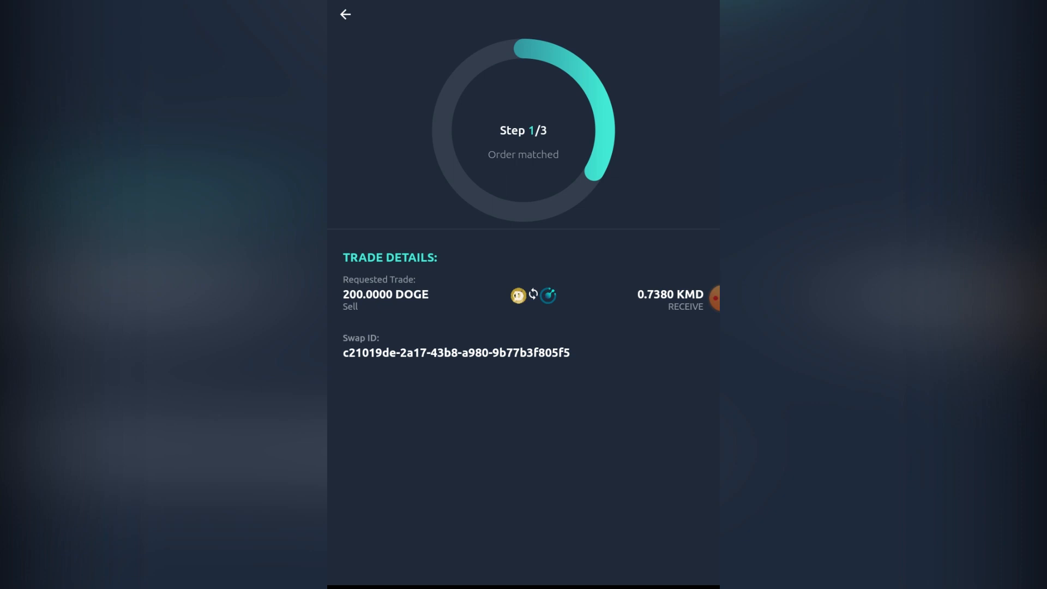
{"action": "left_click", "coordinate": [345, 15]}
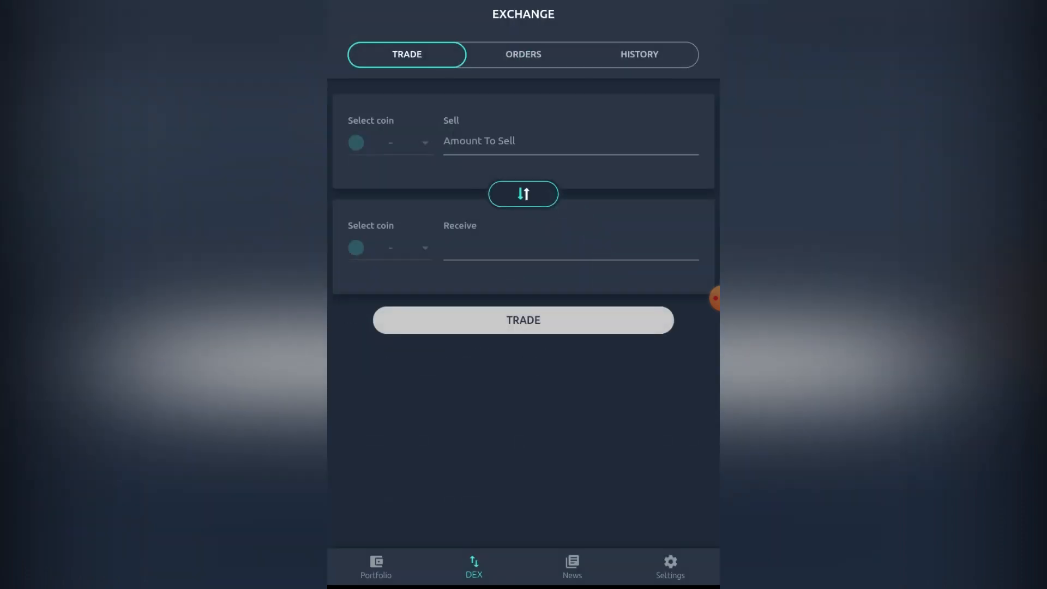
Check pending orders, then set up selling 500 DOGE for the 28.93 RVN order
{"action": "left_click", "coordinate": [522, 54]}
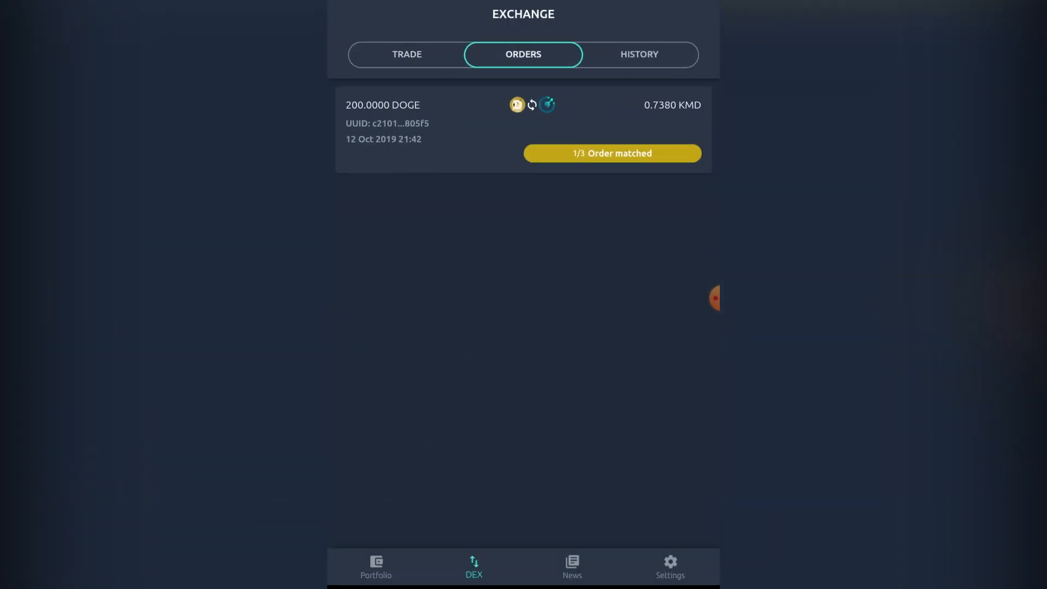
{"action": "left_click", "coordinate": [406, 55]}
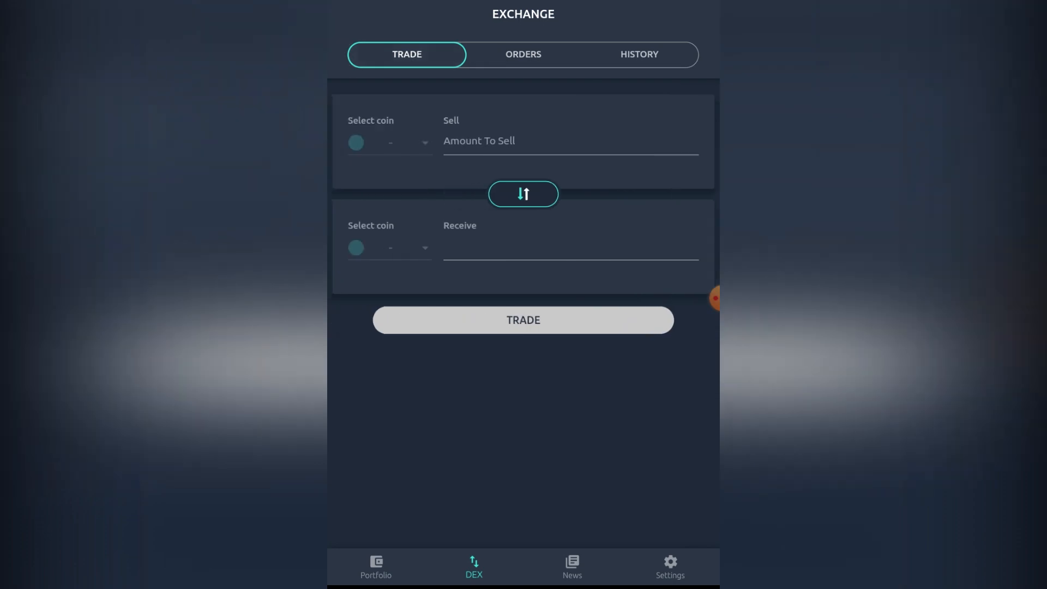
{"action": "left_click", "coordinate": [391, 142]}
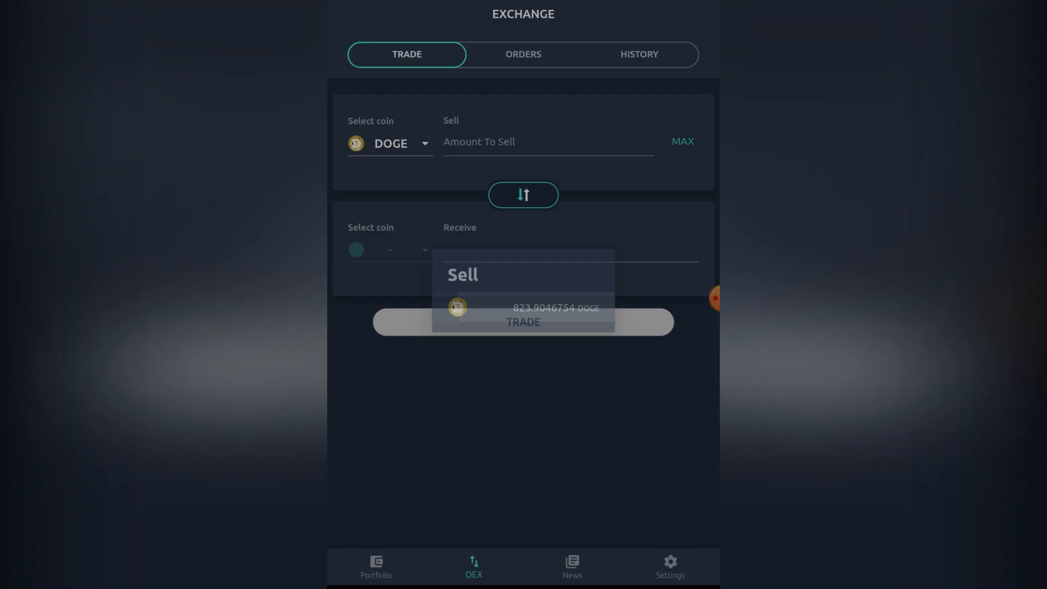
{"action": "left_click", "coordinate": [547, 142]}
{"action": "type", "text": "500"}
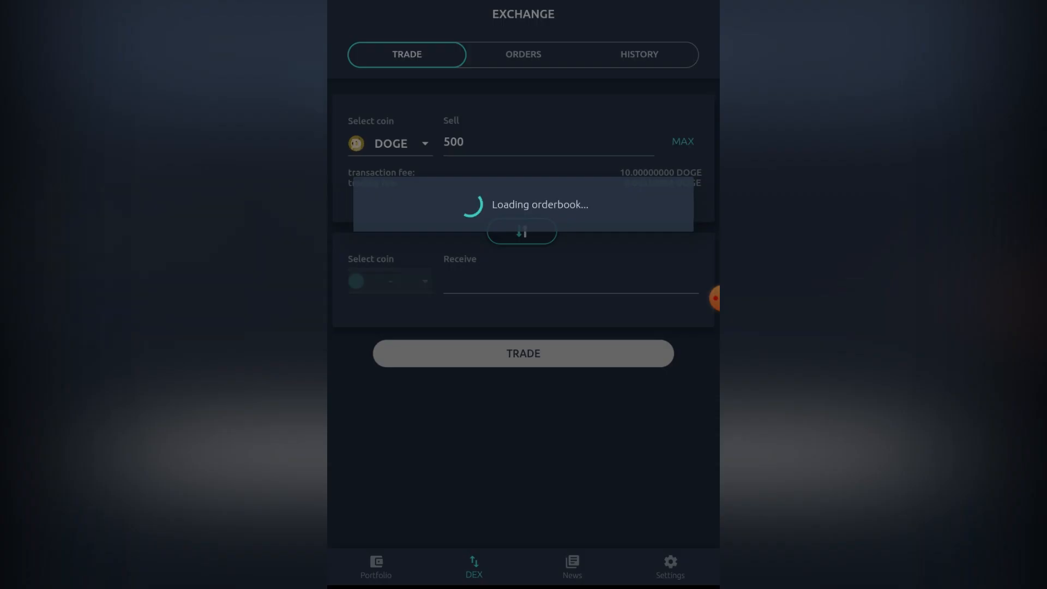
{"action": "left_click", "coordinate": [389, 280]}
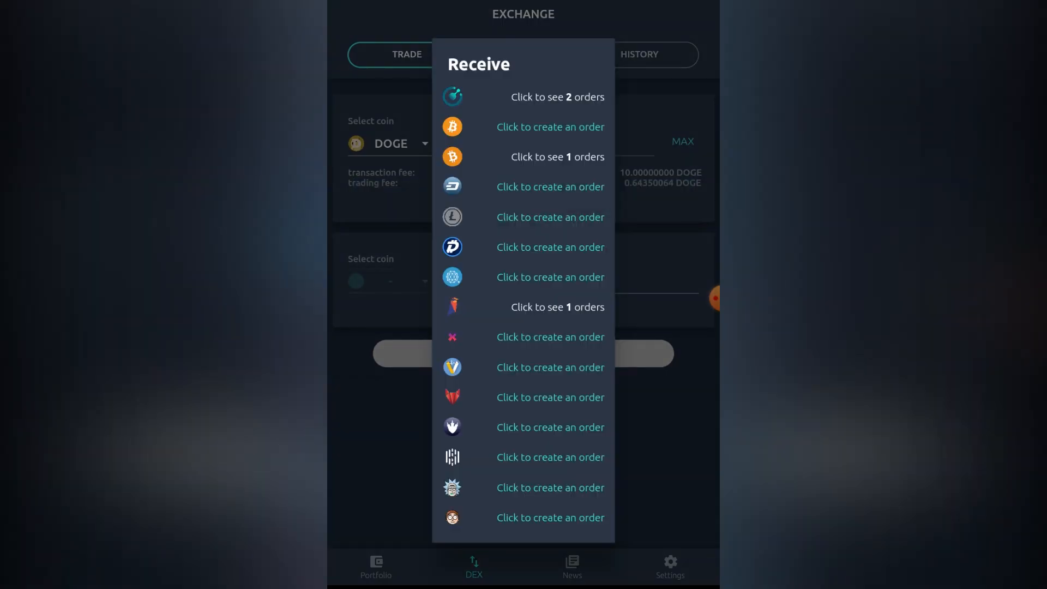
{"action": "left_click", "coordinate": [558, 308]}
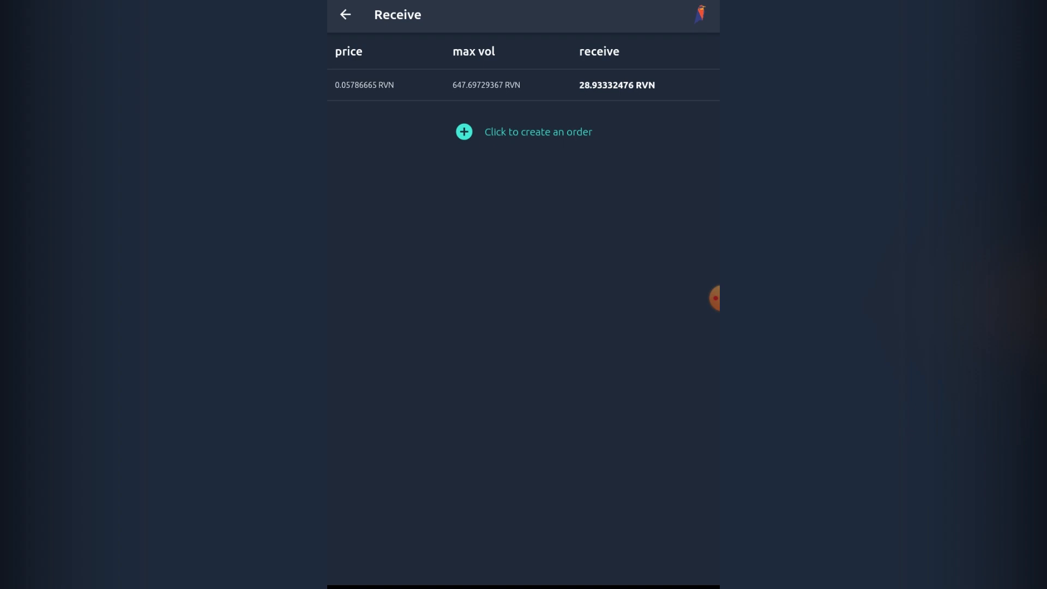
{"action": "left_click", "coordinate": [344, 14]}
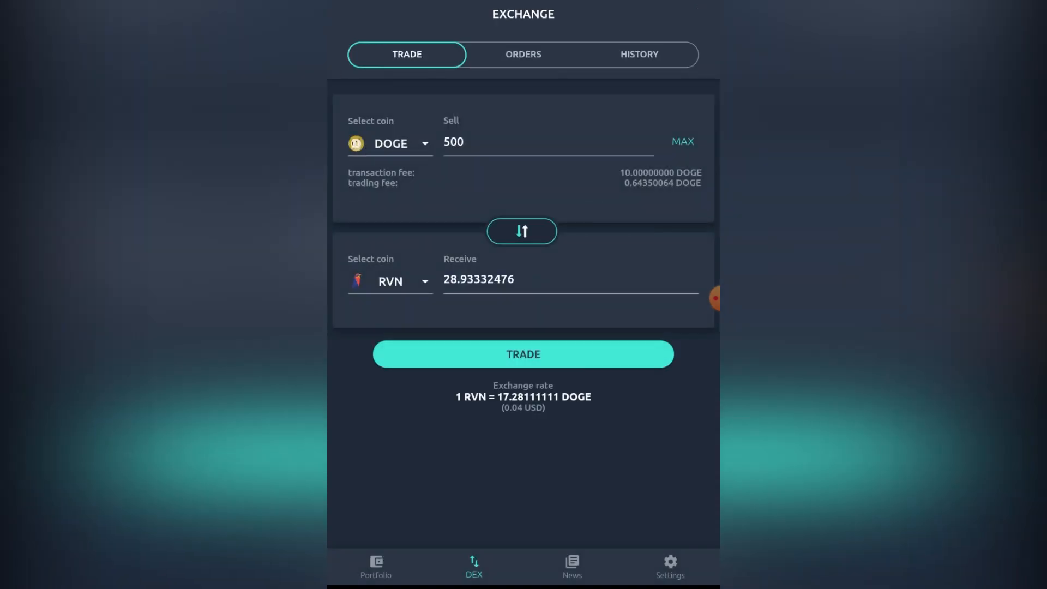
Confirm the 500 DOGE for RVN swap and see it listed in orders beside the KMD swap
{"action": "left_click", "coordinate": [523, 354]}
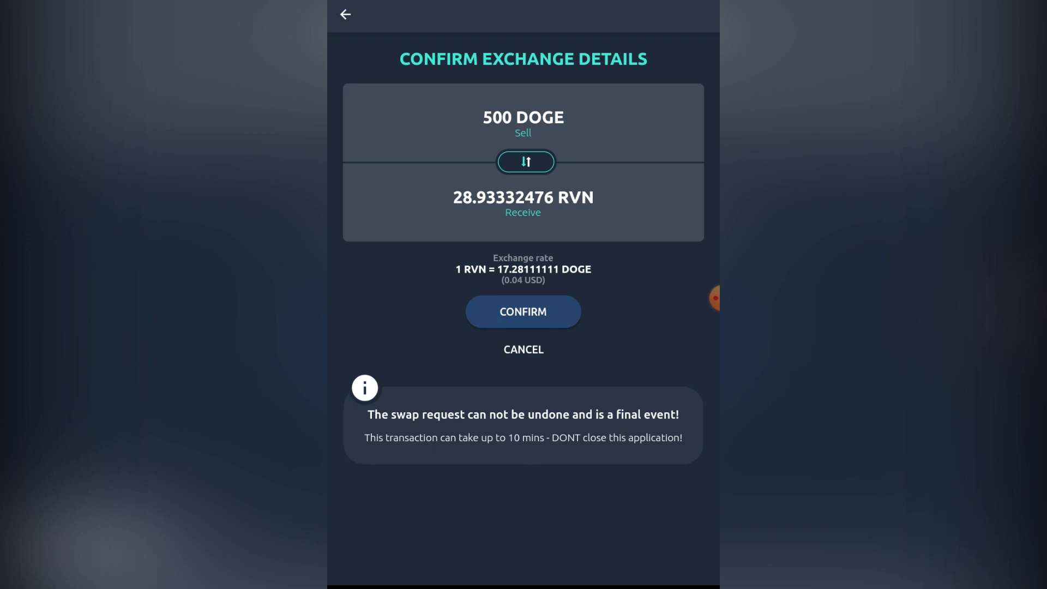
{"action": "left_click", "coordinate": [522, 311]}
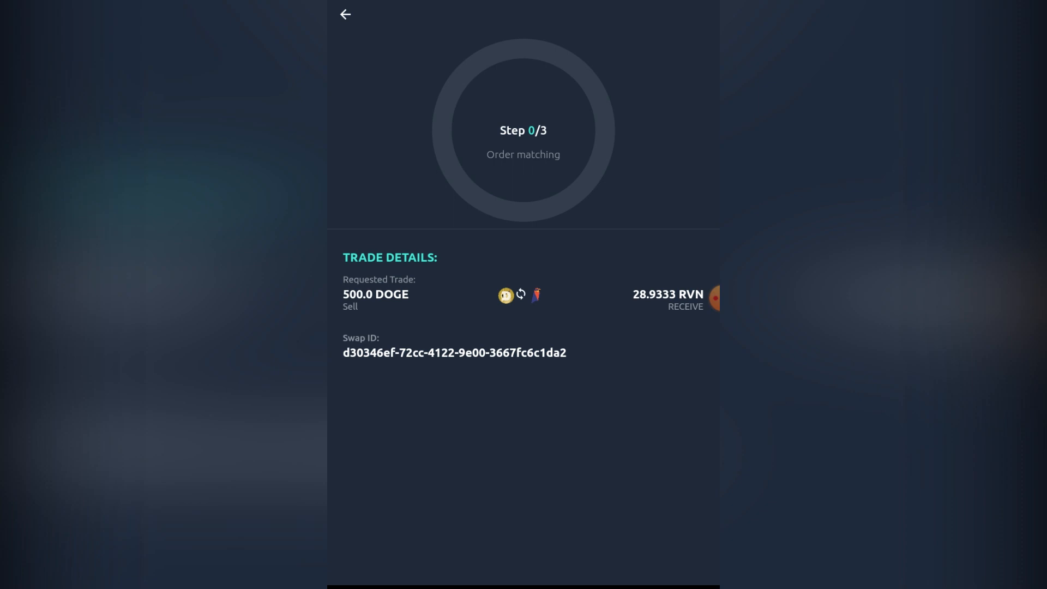
{"action": "left_click", "coordinate": [345, 14]}
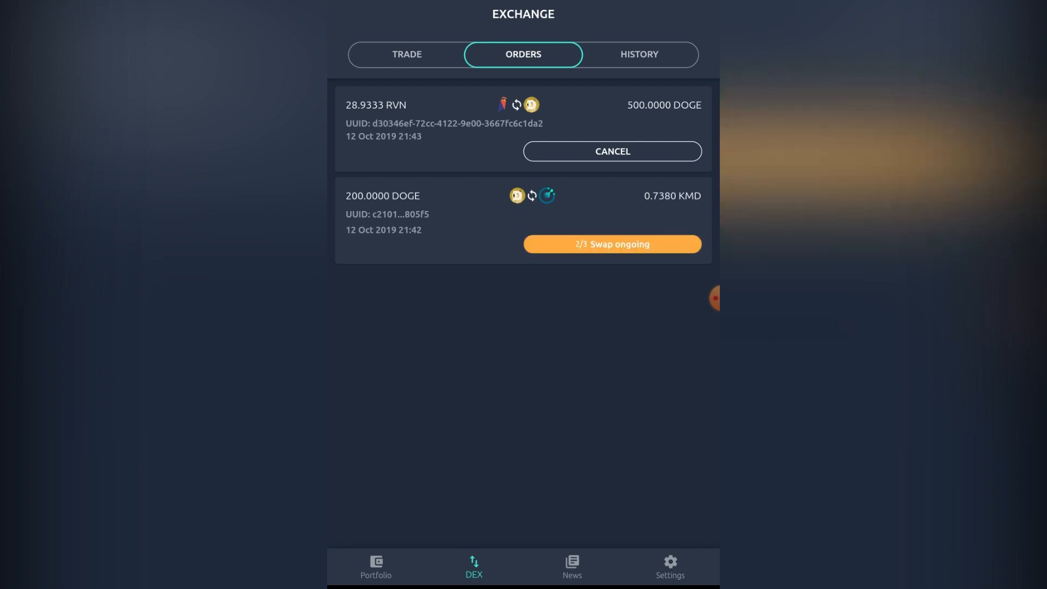
{"action": "left_click", "coordinate": [638, 54]}
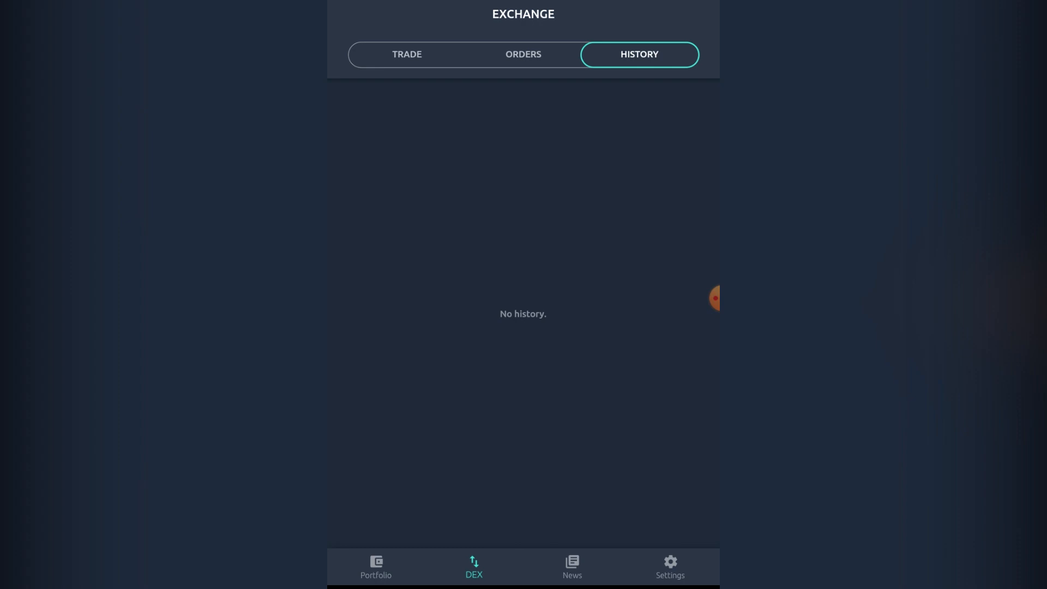
Set up a 500 DOGE for about 0.0158 DASH trade and bring it to confirmation
{"action": "left_click", "coordinate": [406, 55]}
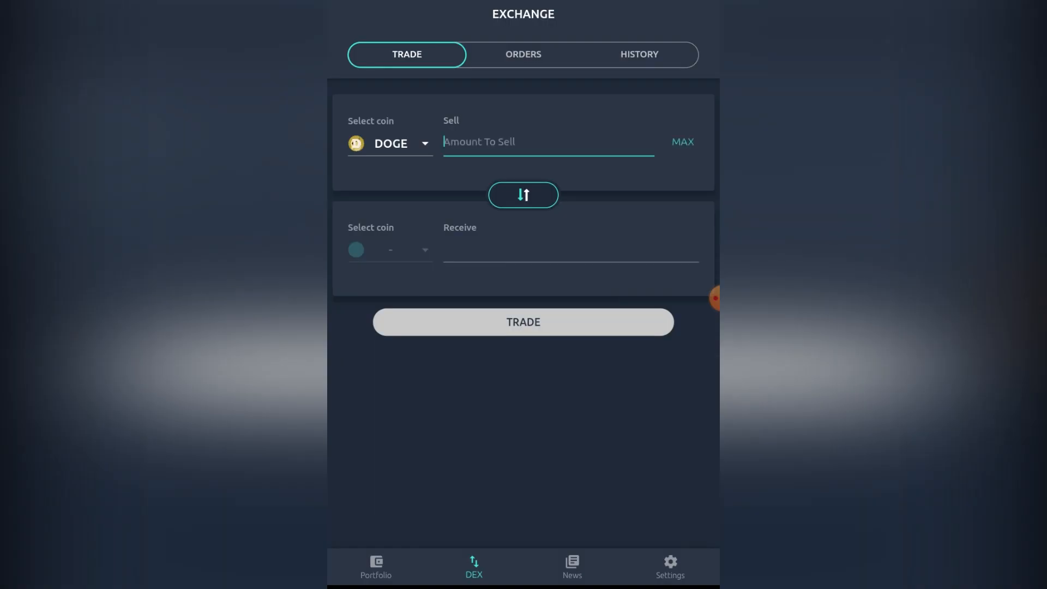
{"action": "left_click", "coordinate": [547, 142]}
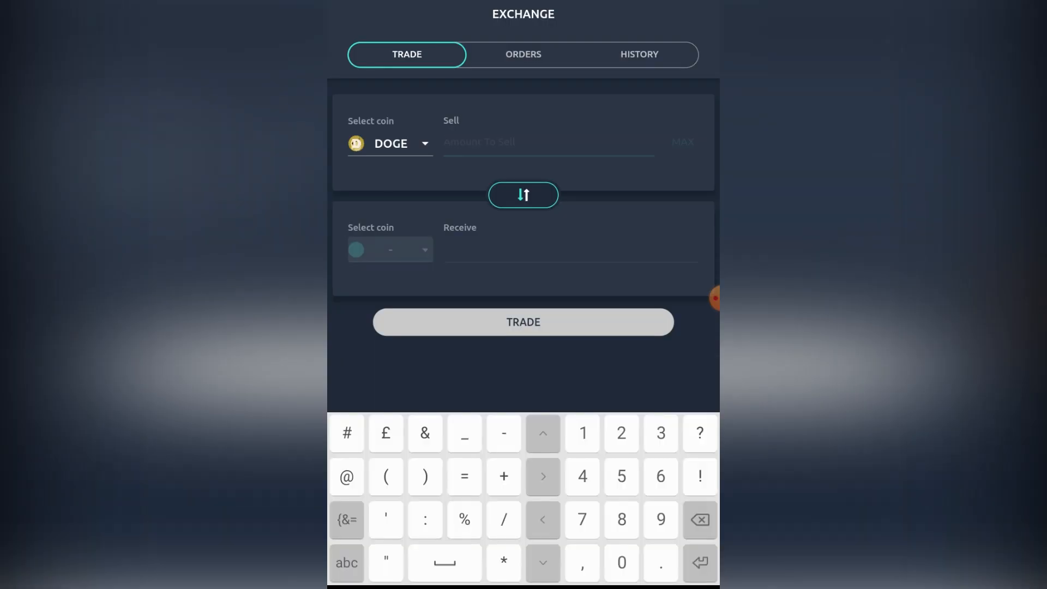
{"action": "left_click", "coordinate": [620, 433]}
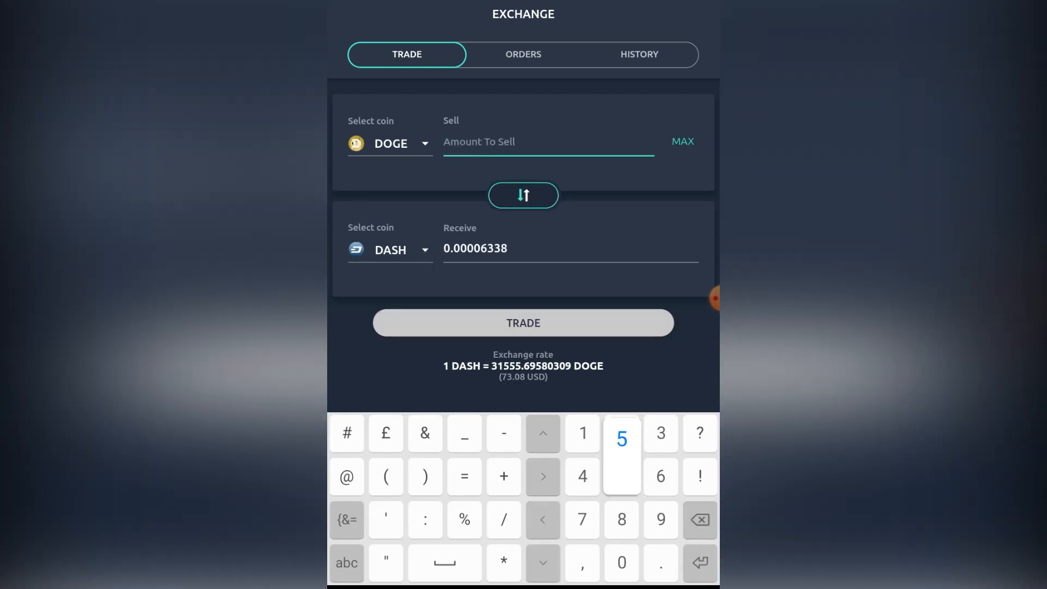
{"action": "left_click", "coordinate": [523, 323]}
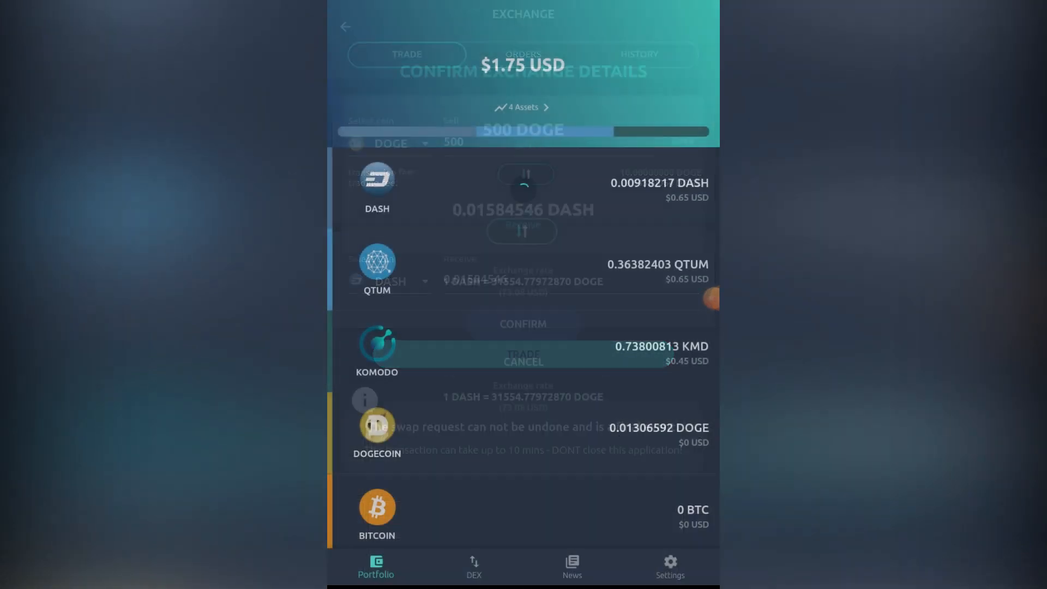
{"action": "left_click", "coordinate": [524, 363]}
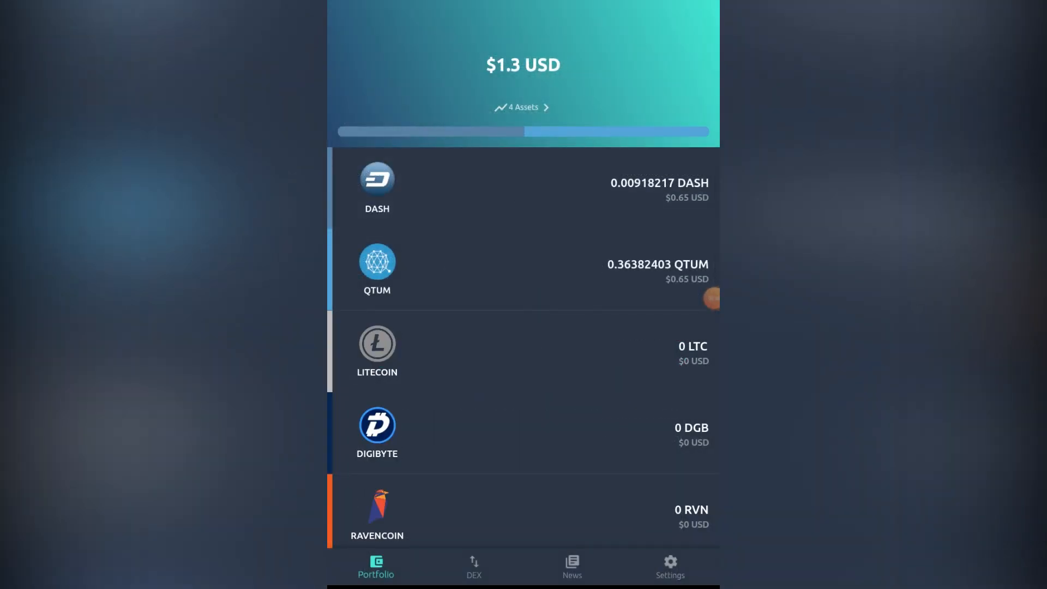
{"action": "scroll", "scroll_direction": "down", "scroll_amount": 3}
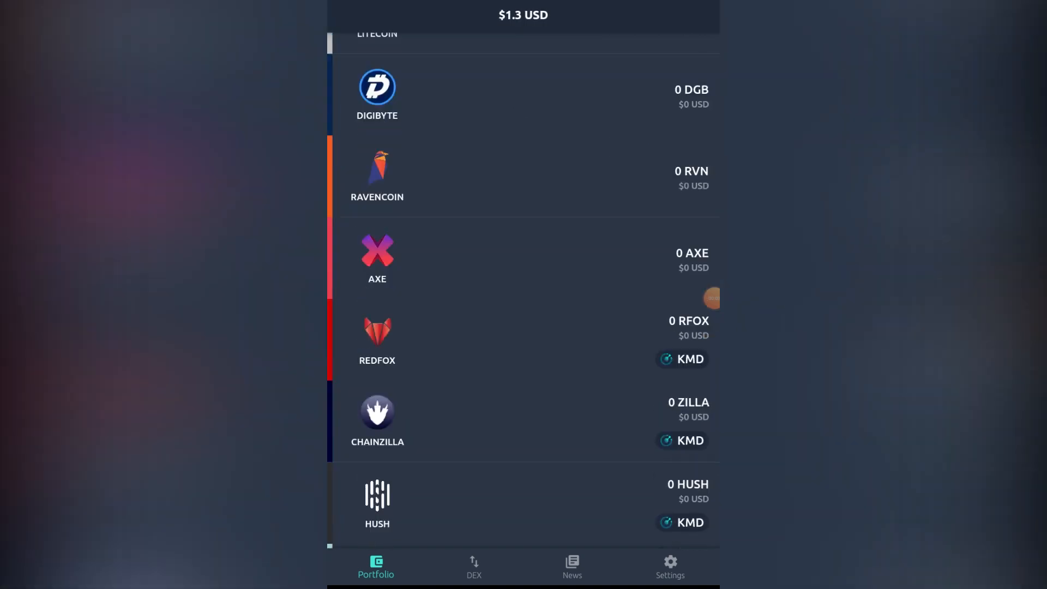
{"action": "scroll", "scroll_direction": "up", "scroll_amount": 3}
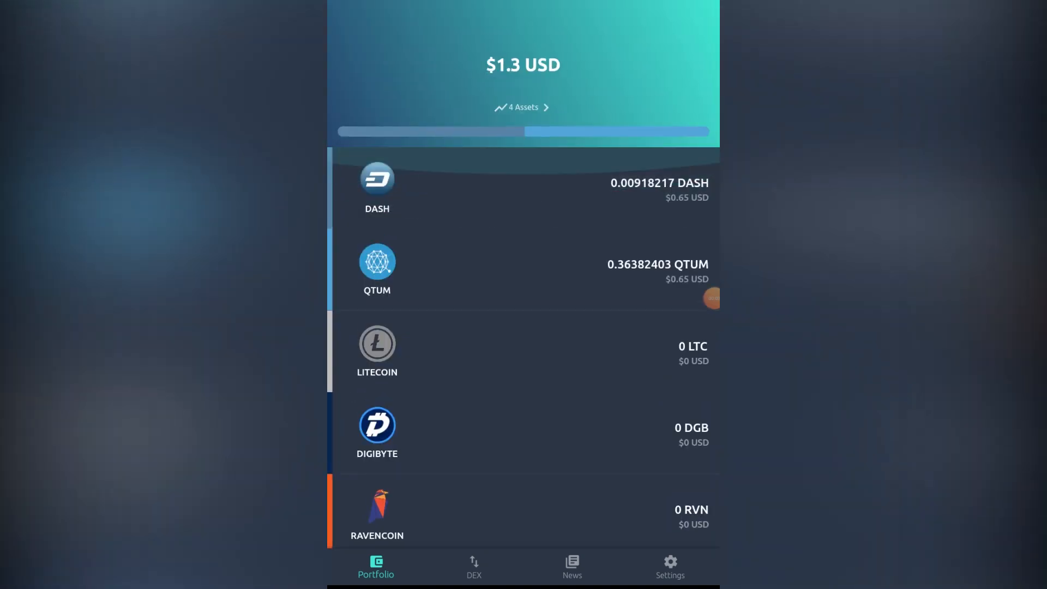
{"action": "scroll", "scroll_direction": "down", "scroll_amount": 3}
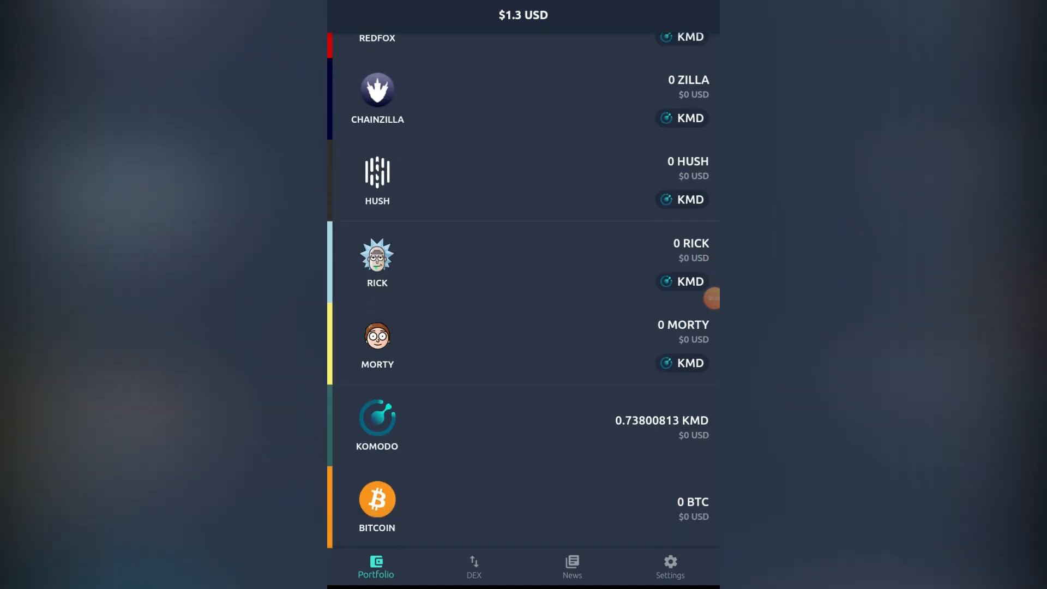
{"action": "scroll", "scroll_direction": "down", "scroll_amount": 3}
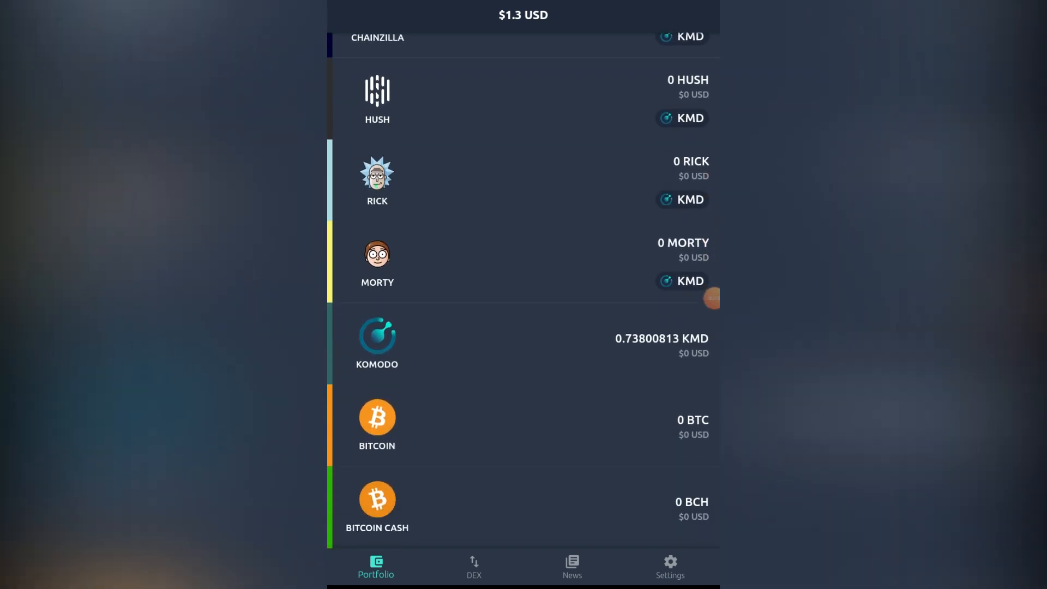
{"action": "scroll", "scroll_direction": "down", "scroll_amount": 3}
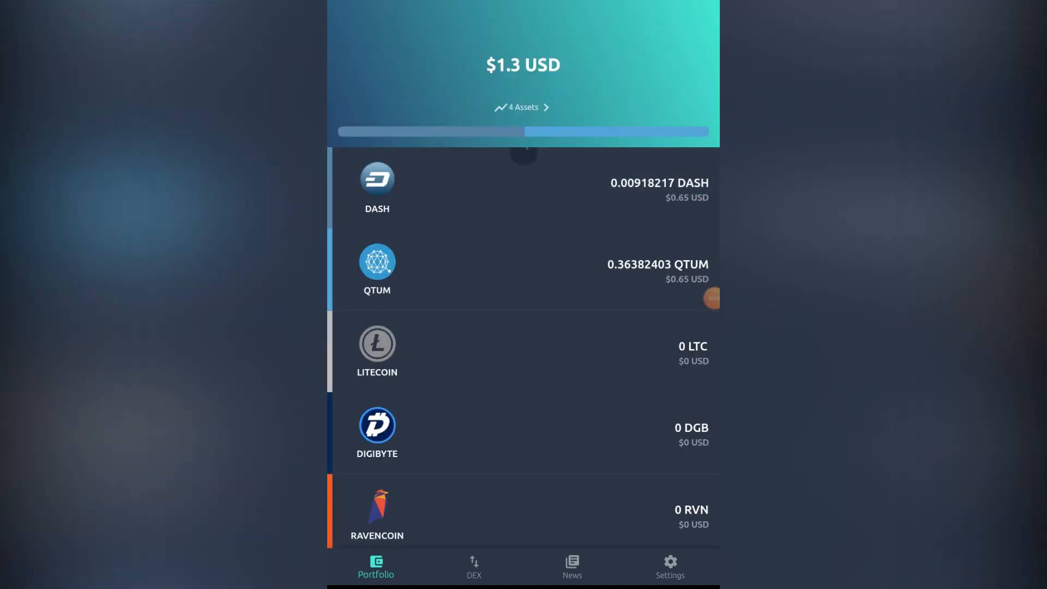
See no open orders, three successful DOGE swaps in history, and a $2.41 portfolio
{"action": "left_click", "coordinate": [473, 567]}
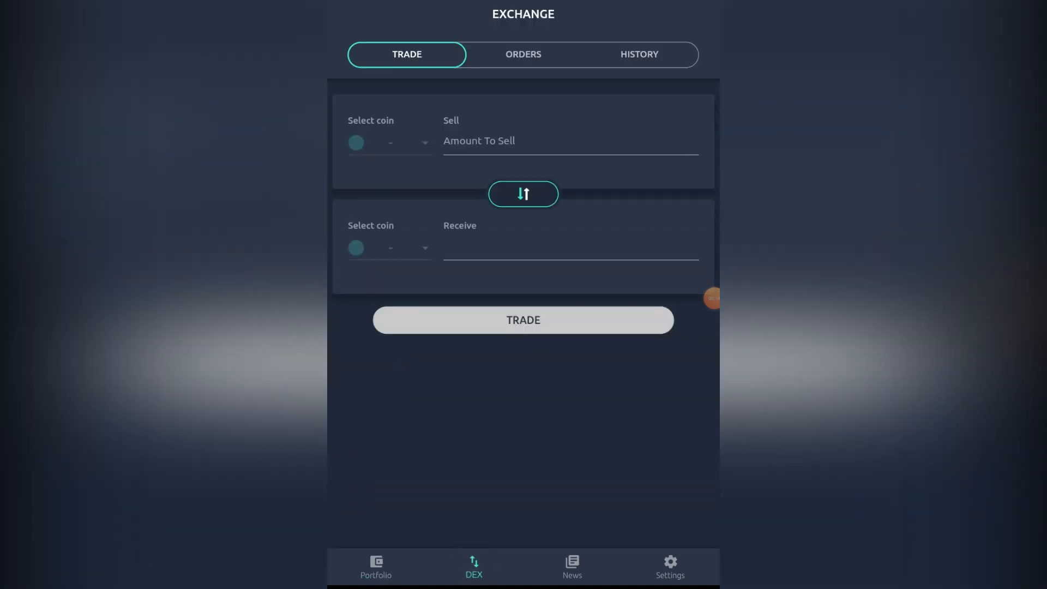
{"action": "left_click", "coordinate": [523, 54]}
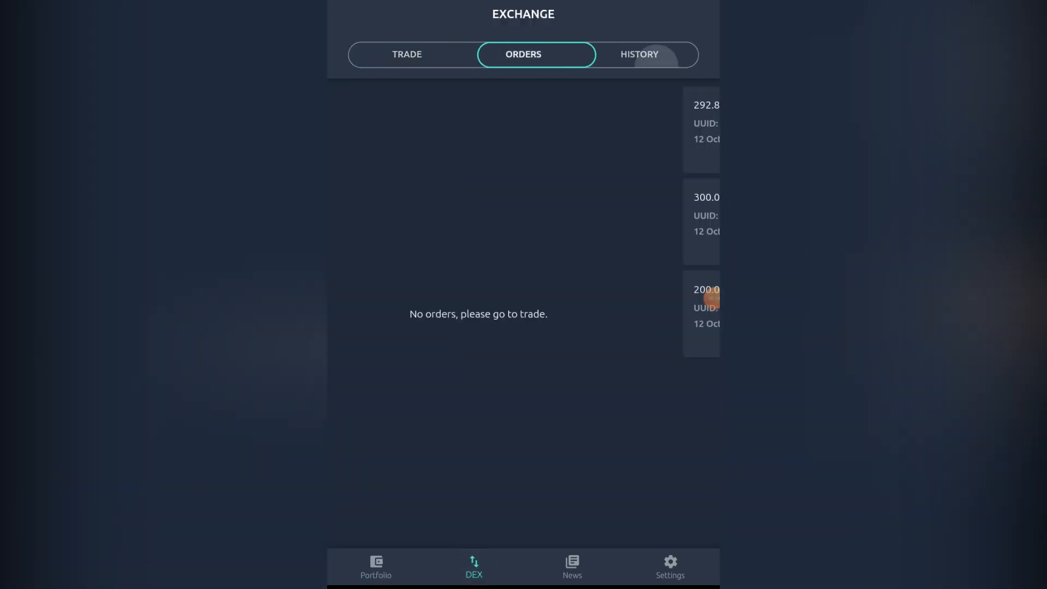
{"action": "left_click", "coordinate": [638, 54]}
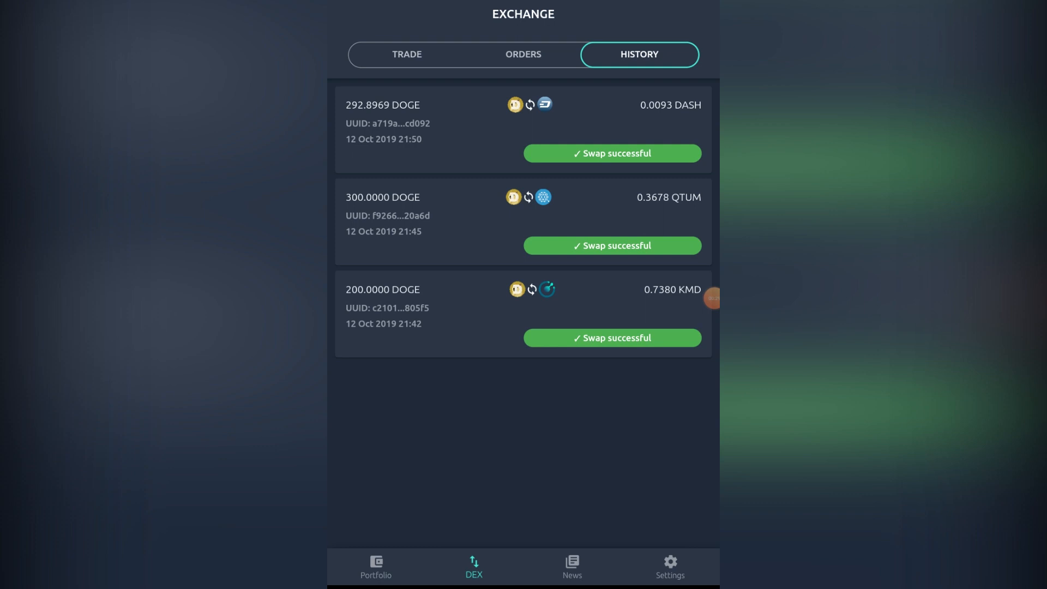
{"action": "left_click", "coordinate": [375, 566]}
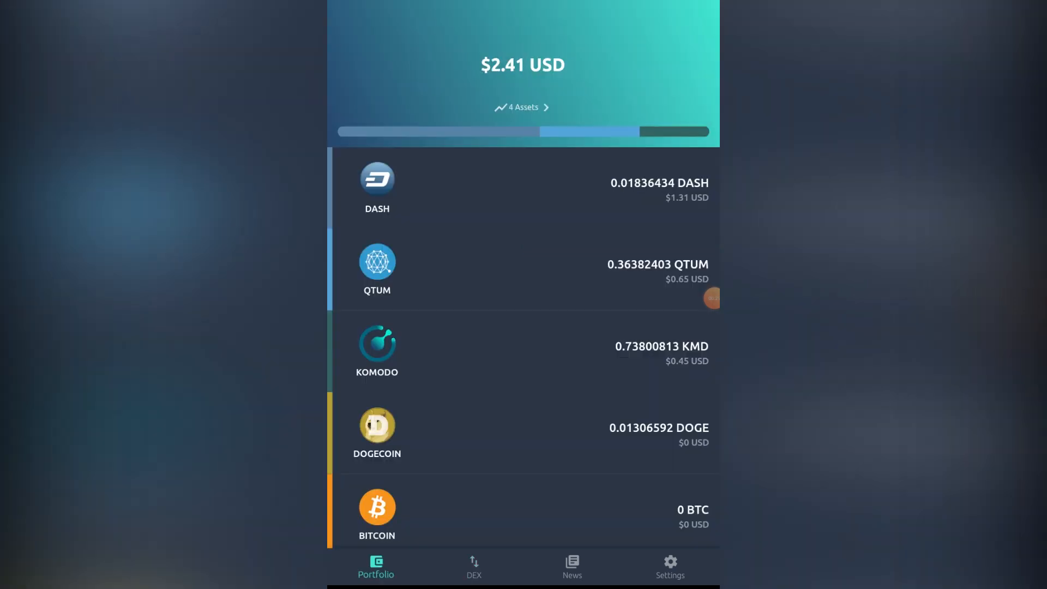